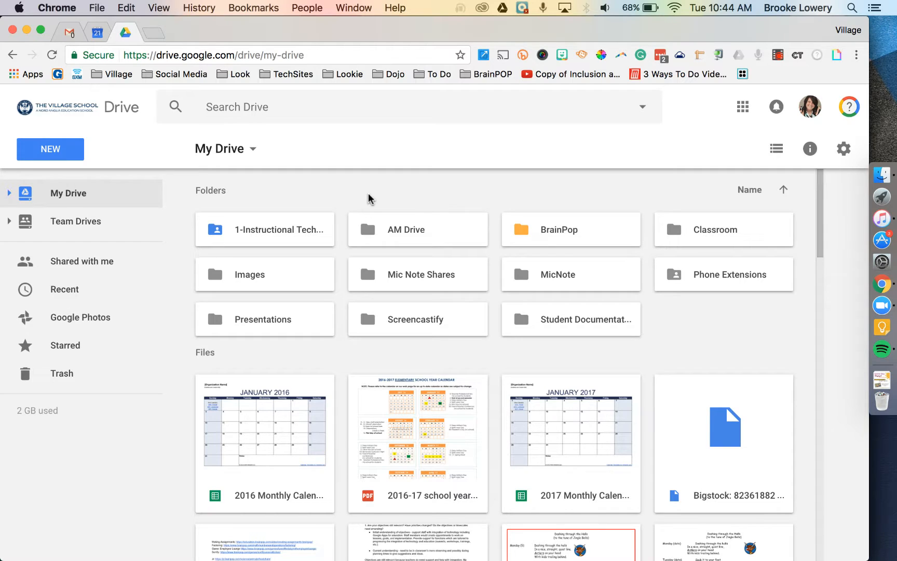
mouse_move(271, 263)
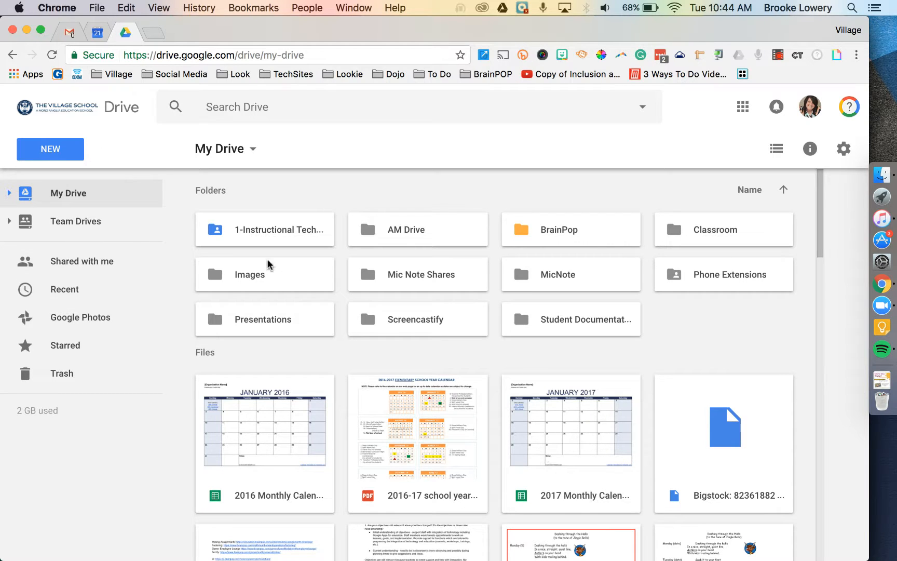
mouse_move(103, 218)
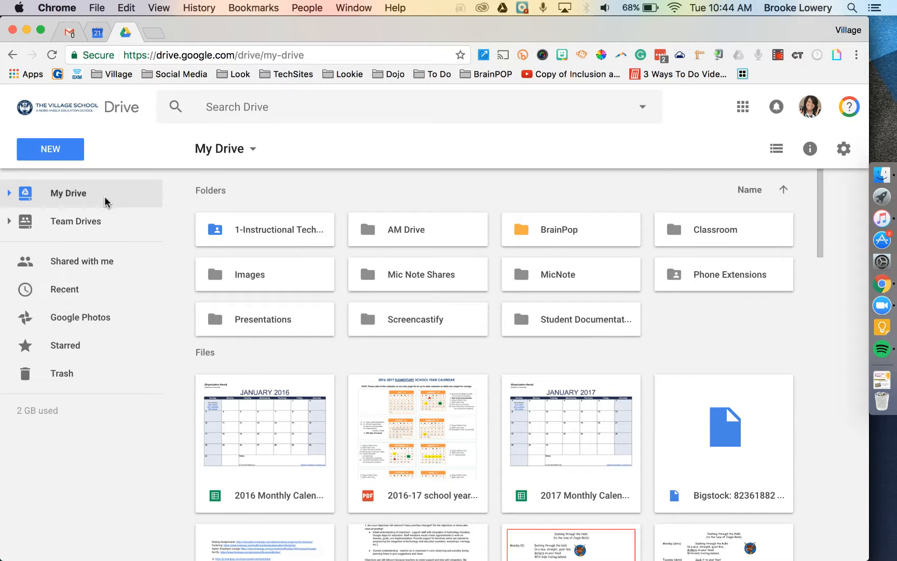
Show the Team Drives page listing the Instructional Technology drive
left_click(76, 221)
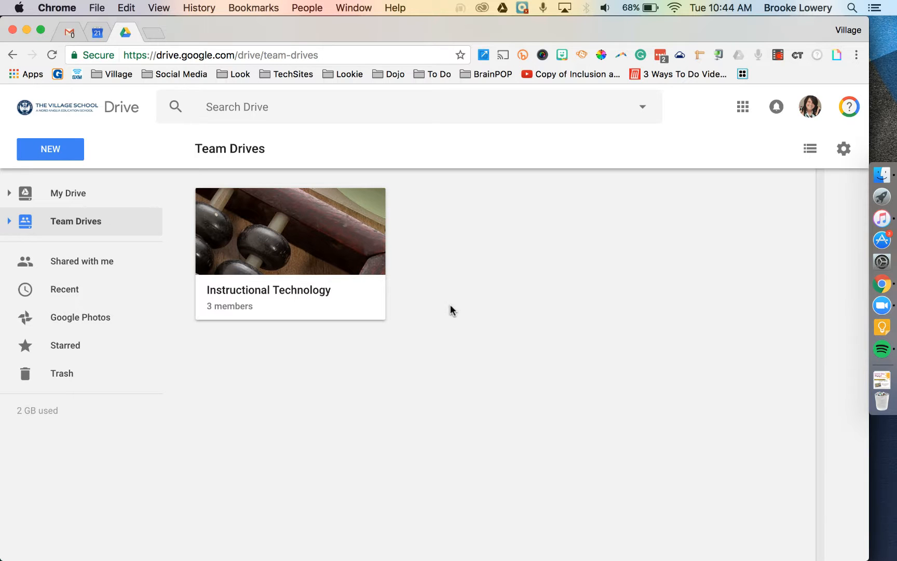
Create a new empty Team Drive named 'video'
left_click(50, 149)
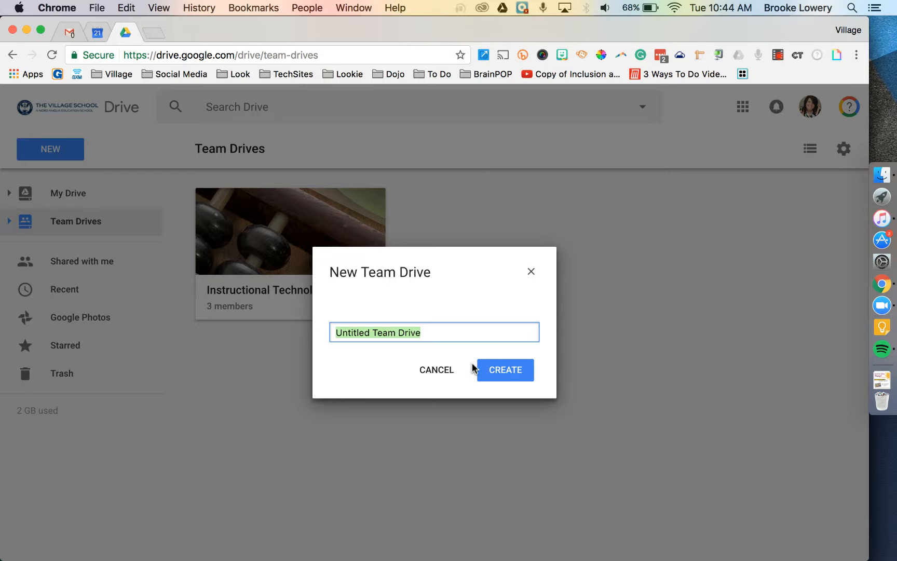
left_click(505, 370)
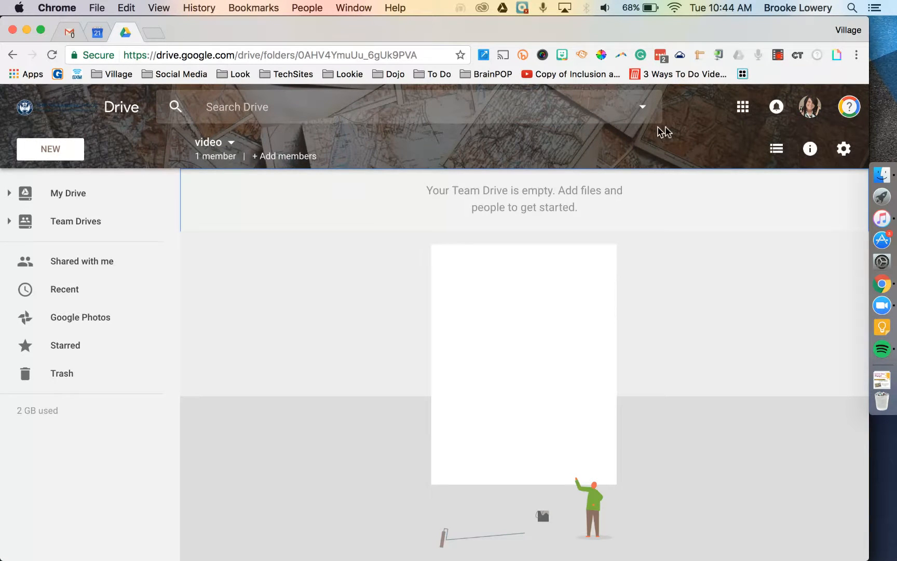
mouse_move(364, 149)
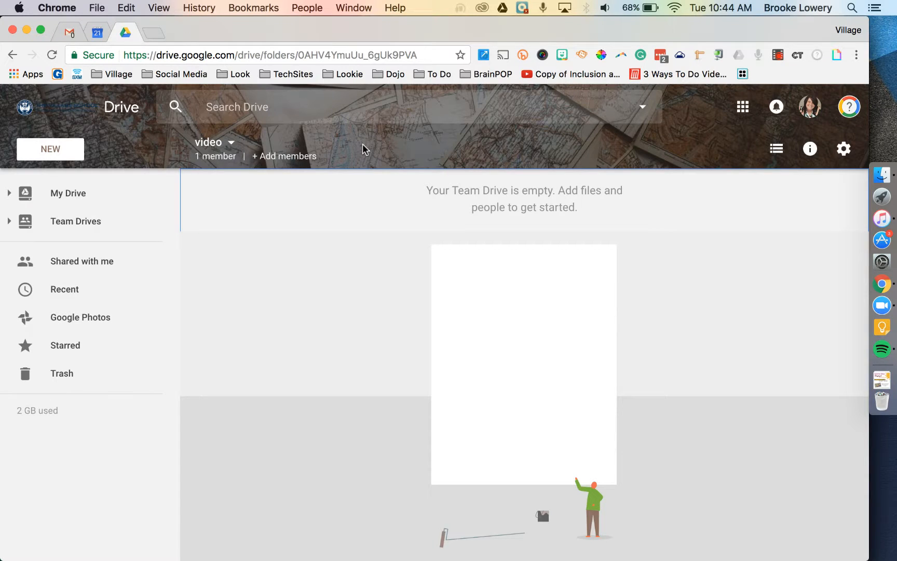
mouse_move(703, 99)
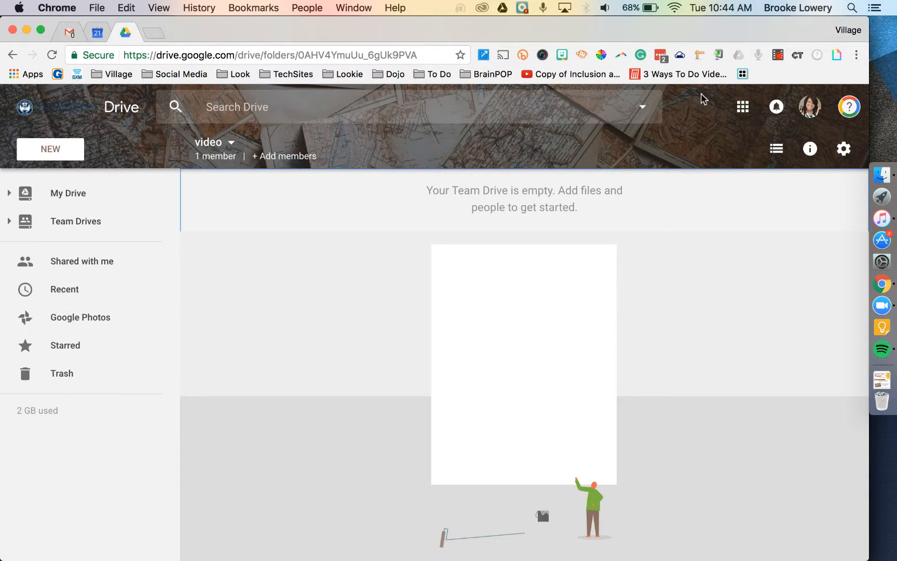
mouse_move(678, 117)
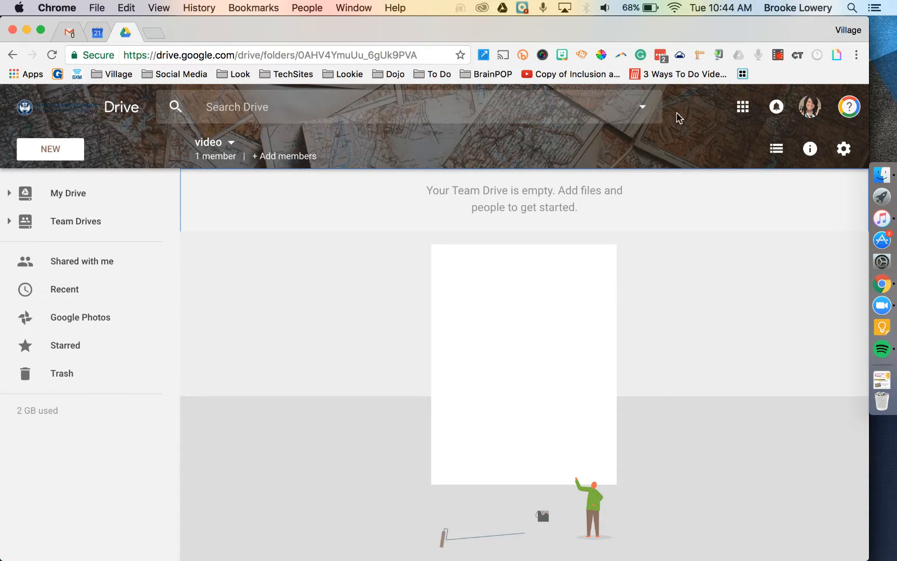
mouse_move(529, 140)
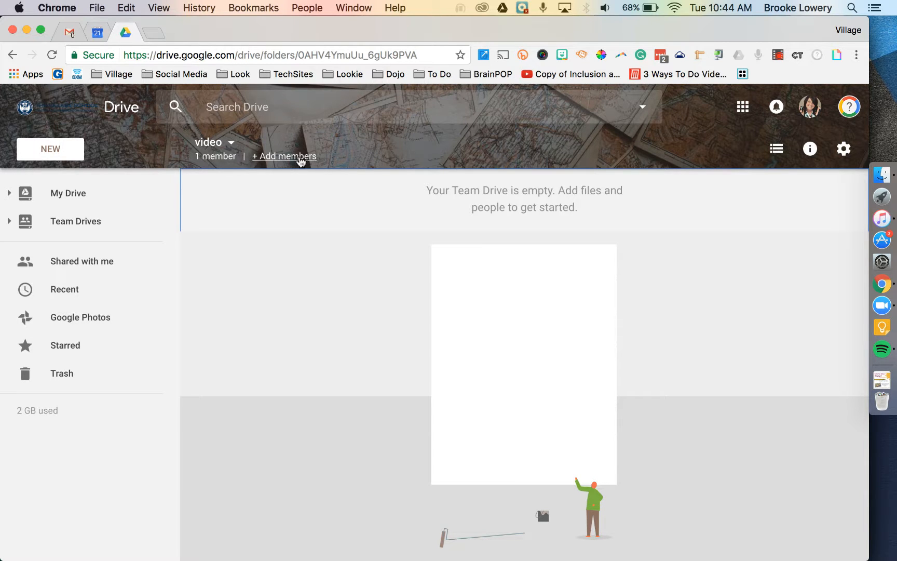
left_click(284, 155)
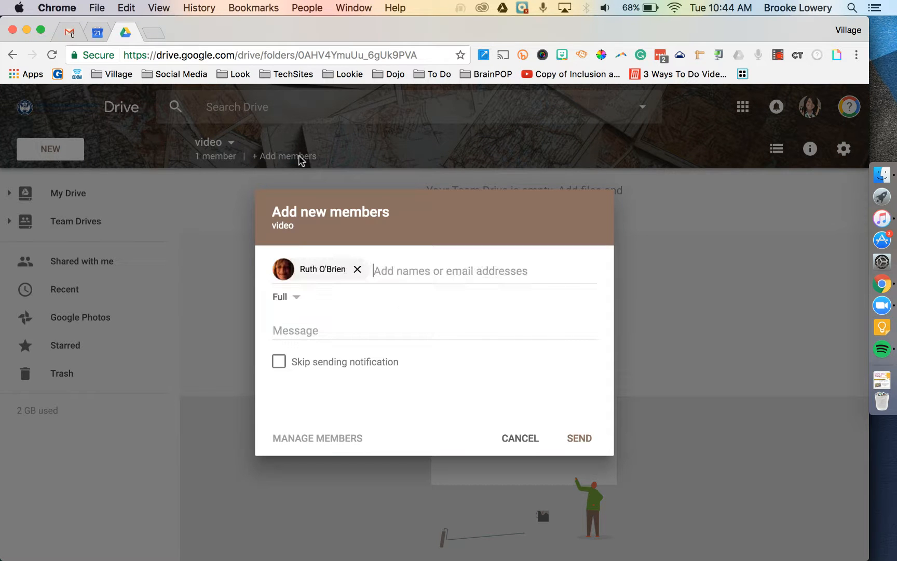
type("Sara Conroy")
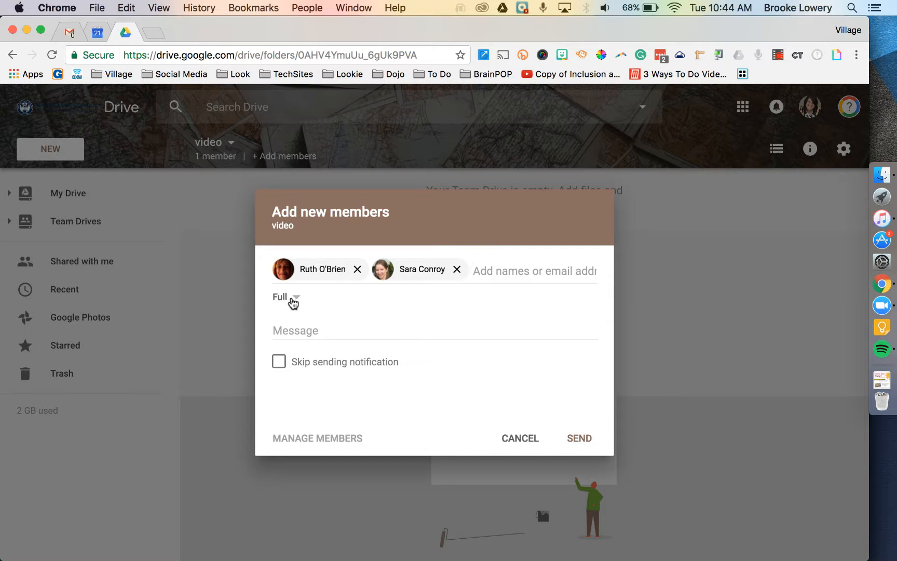
left_click(286, 298)
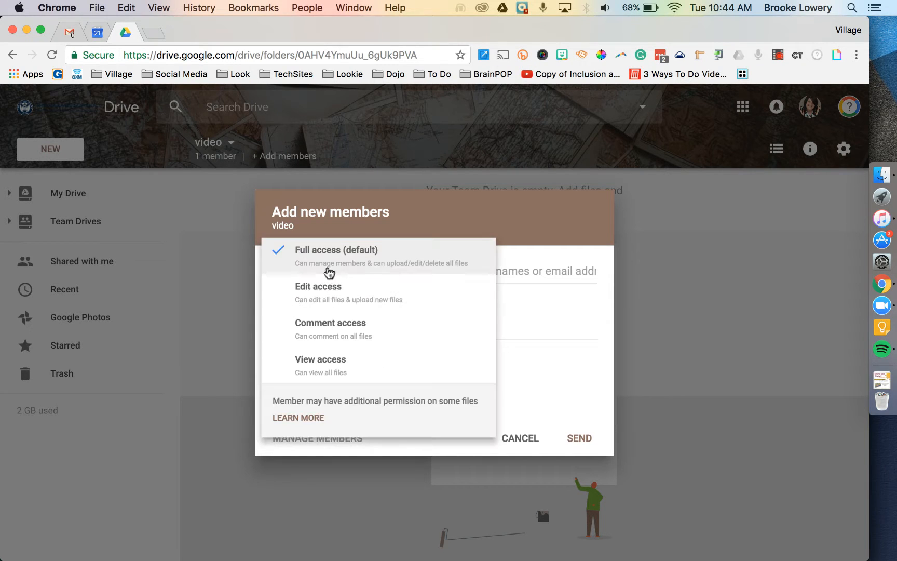
mouse_move(433, 272)
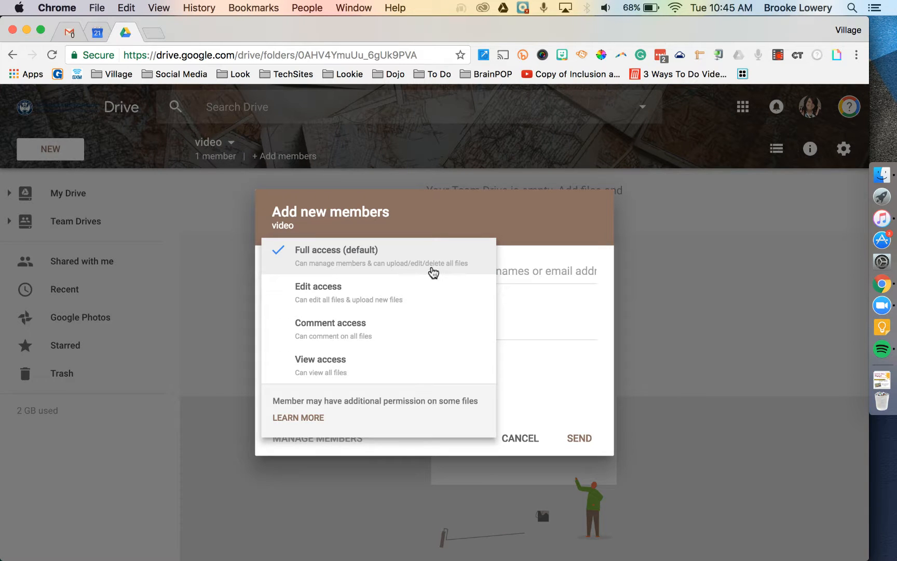
mouse_move(464, 302)
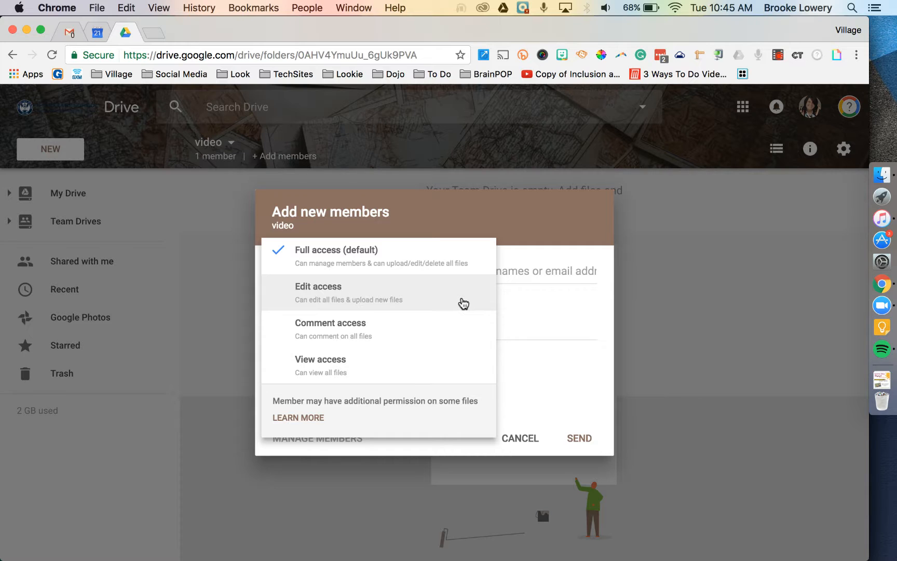
mouse_move(352, 256)
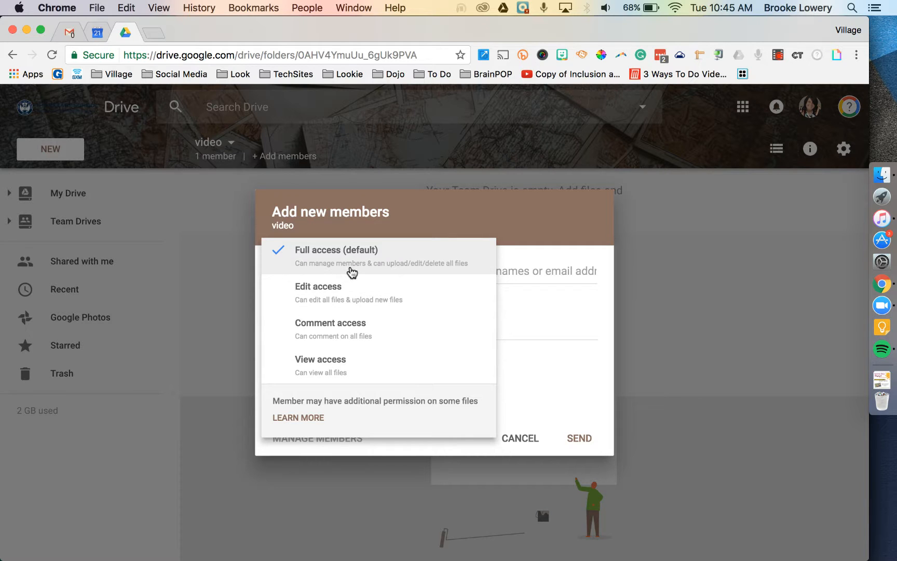
mouse_move(322, 316)
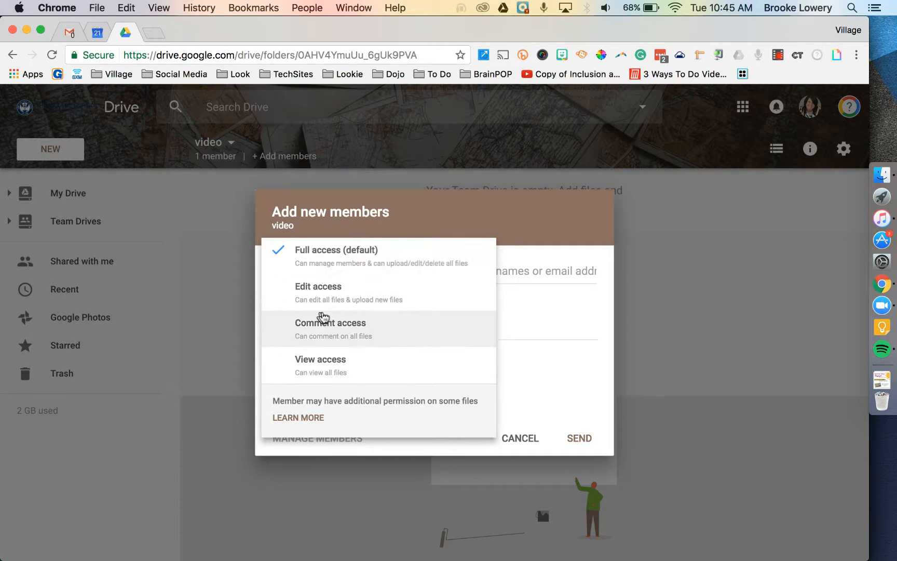
mouse_move(343, 306)
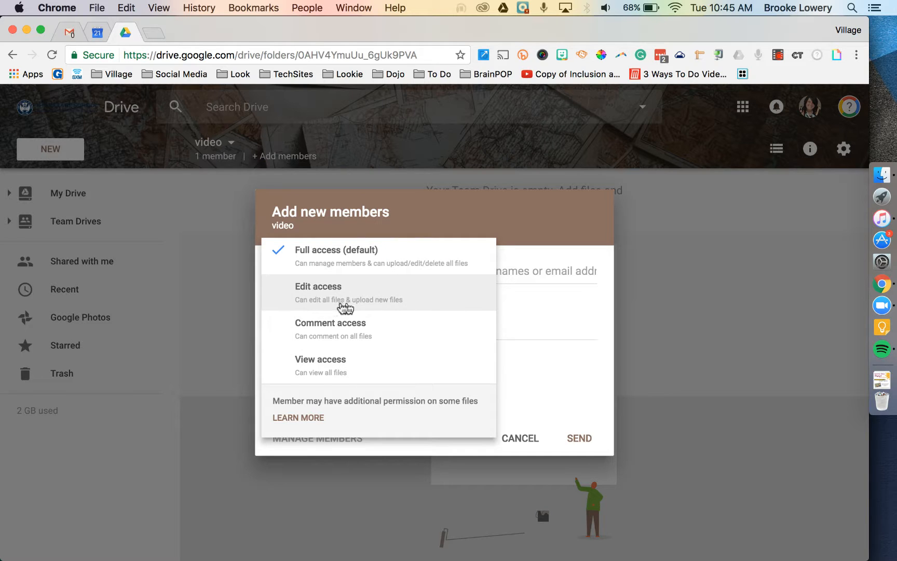
mouse_move(377, 348)
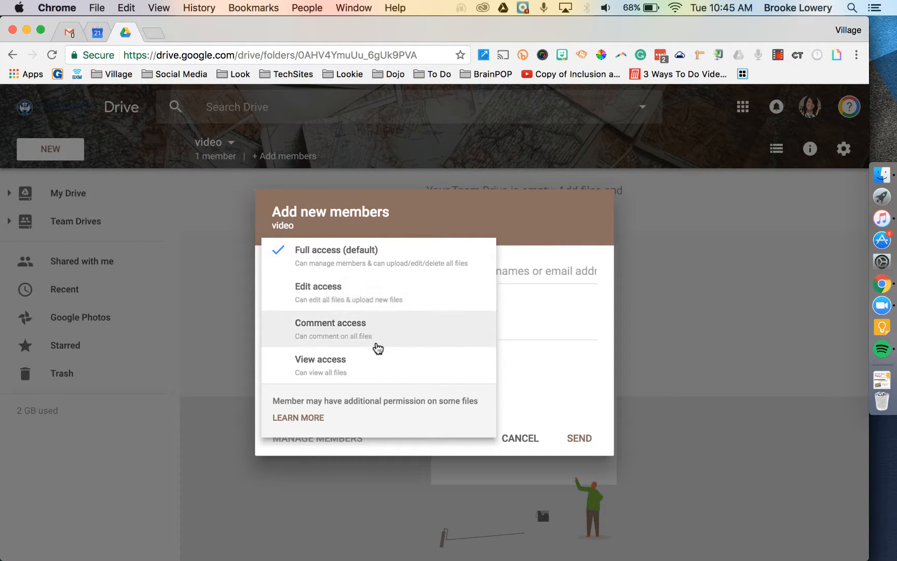
mouse_move(372, 371)
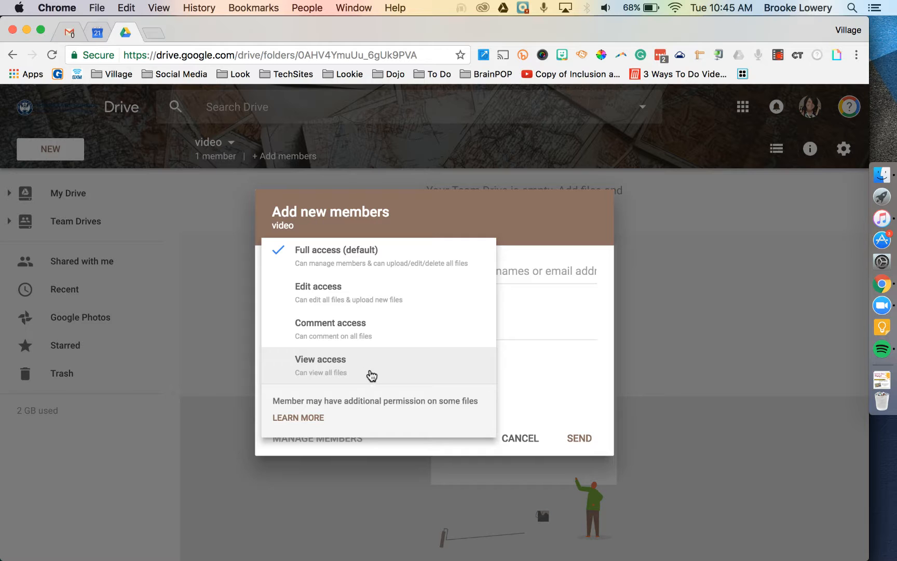
mouse_move(375, 363)
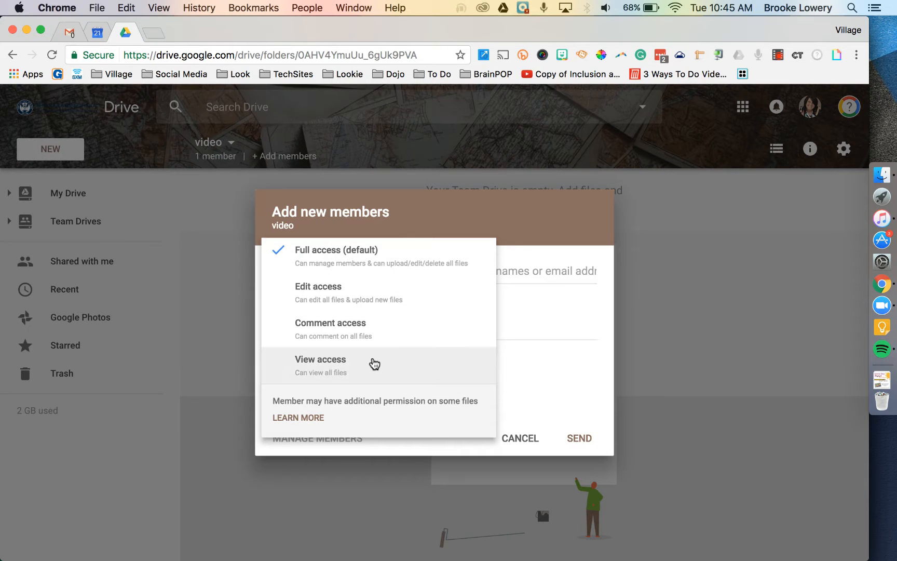
mouse_move(360, 264)
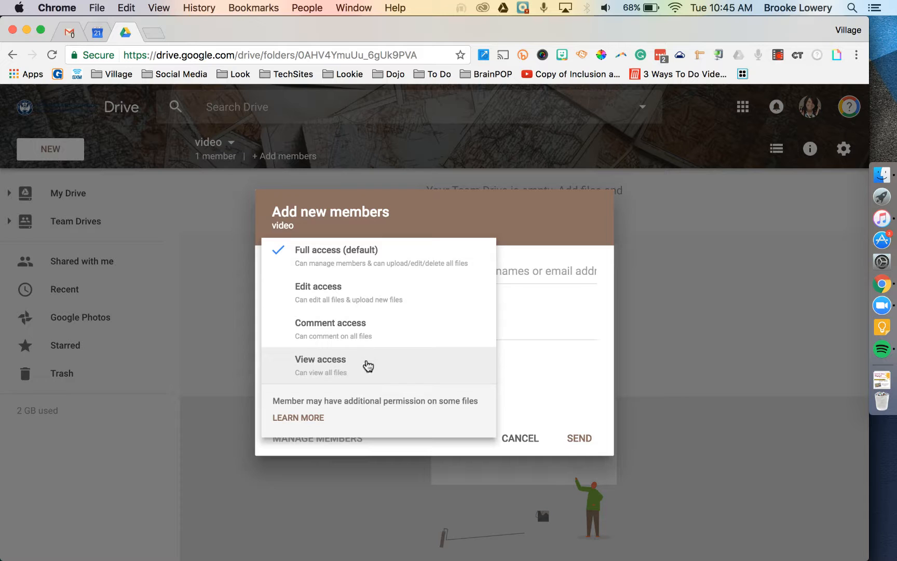
mouse_move(540, 307)
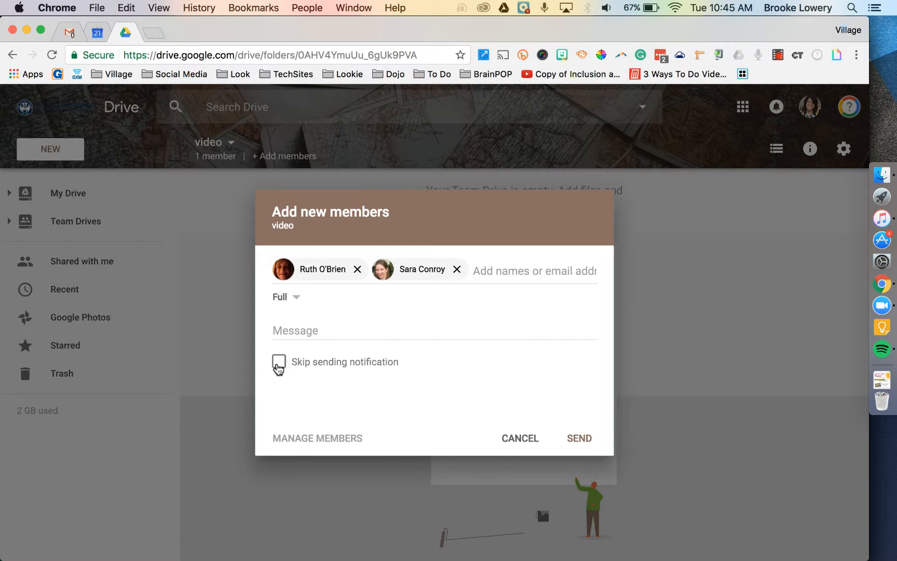
left_click(279, 362)
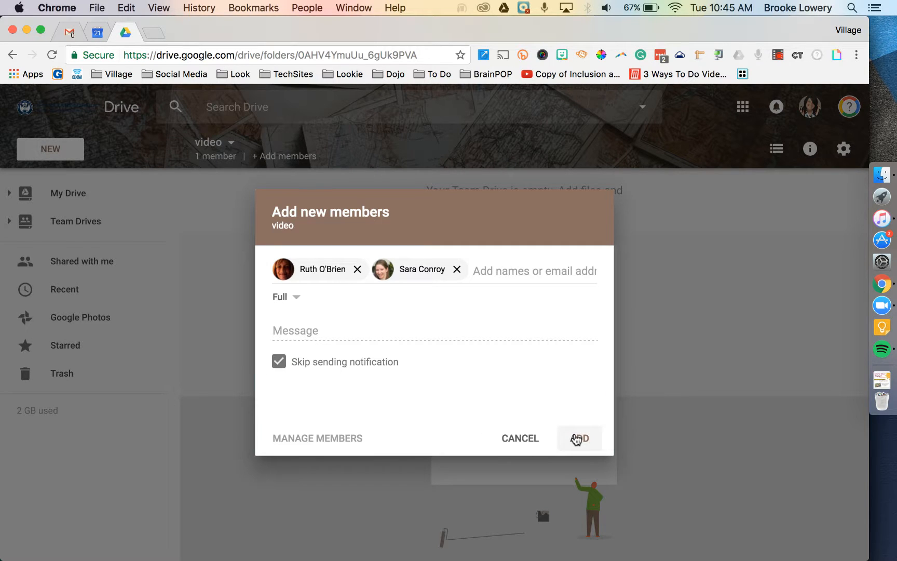
left_click(580, 439)
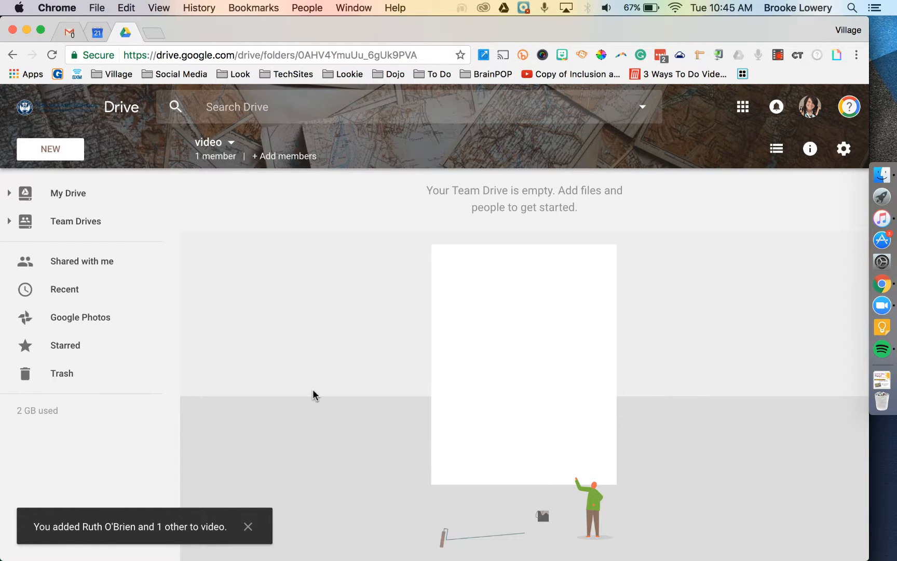
left_click(215, 156)
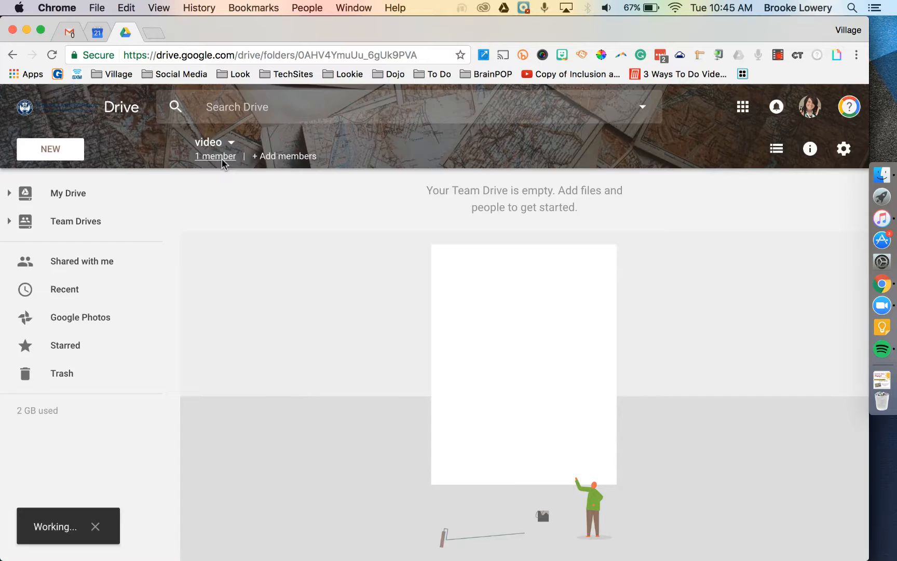
left_click(215, 155)
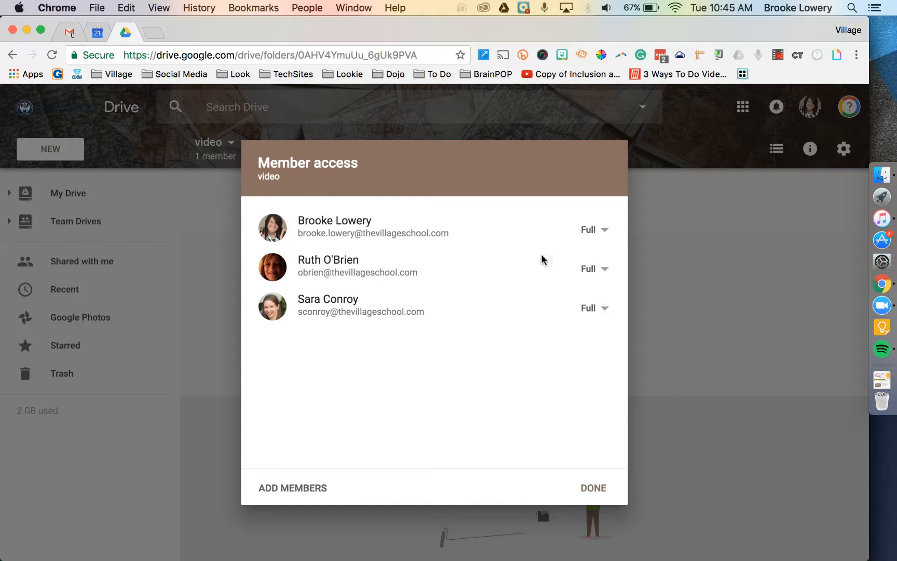
left_click(594, 269)
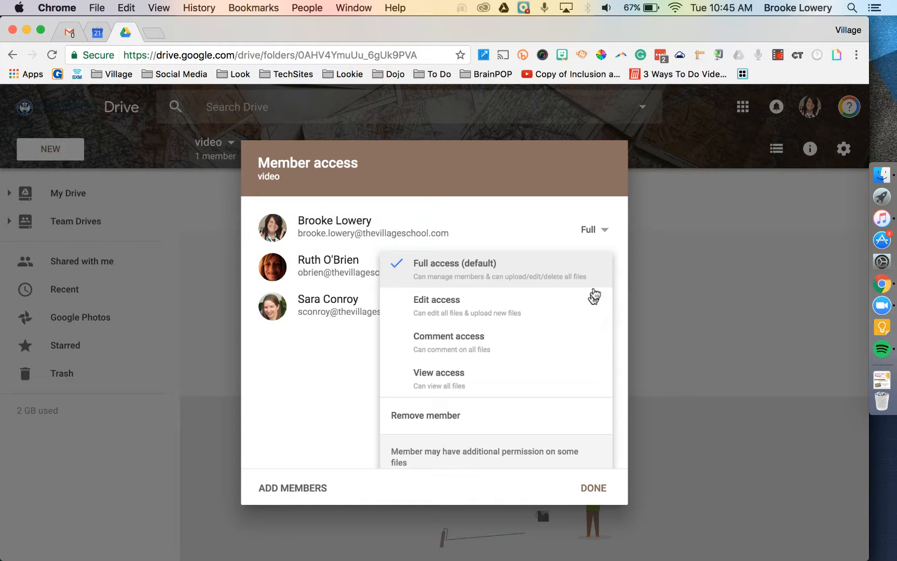
left_click(449, 336)
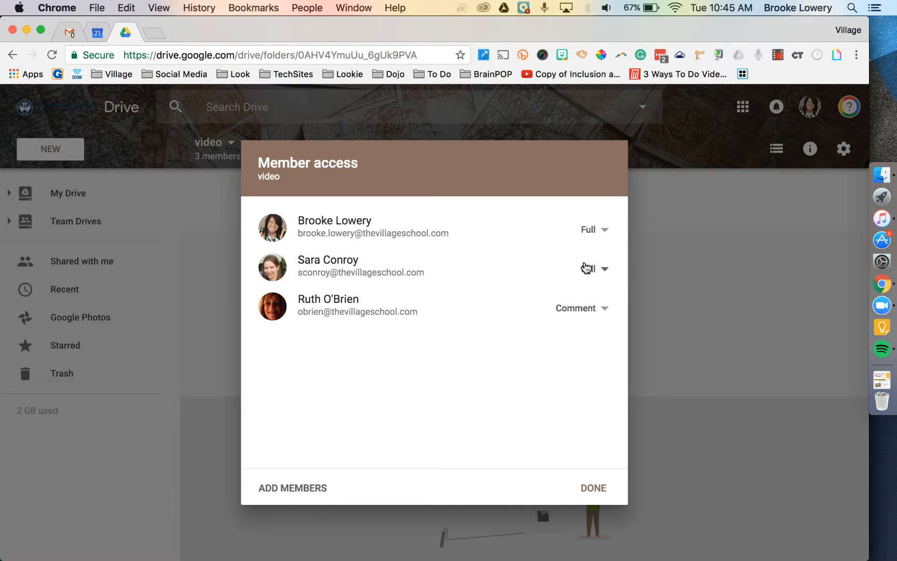
mouse_move(586, 204)
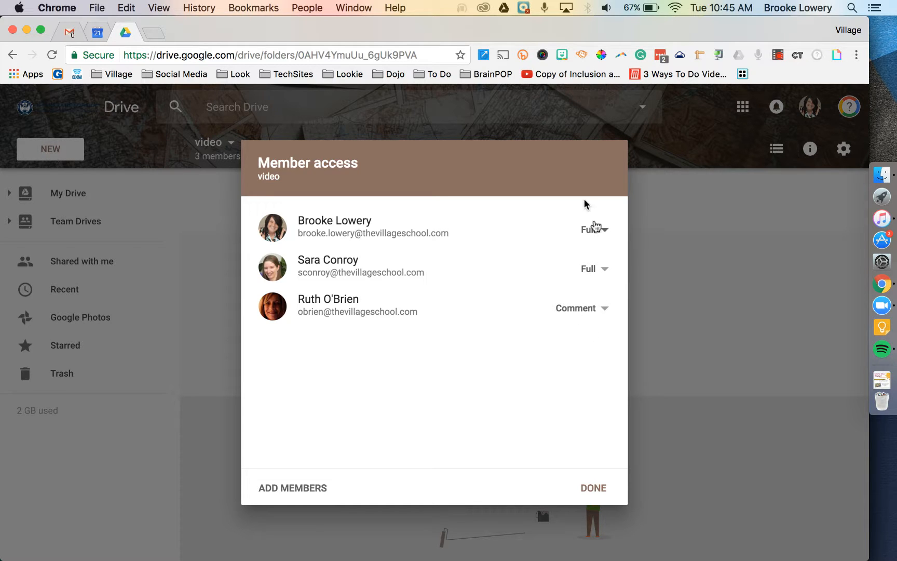
mouse_move(587, 281)
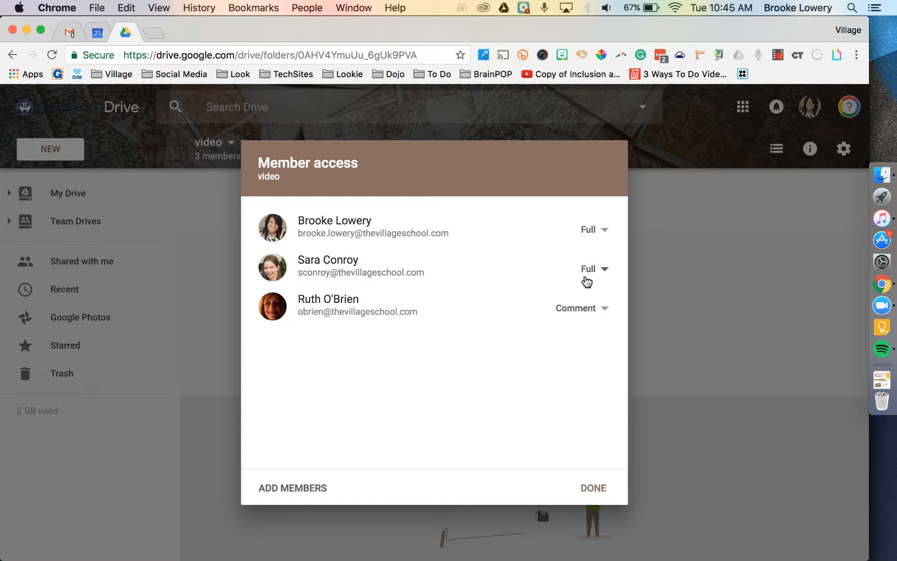
left_click(593, 488)
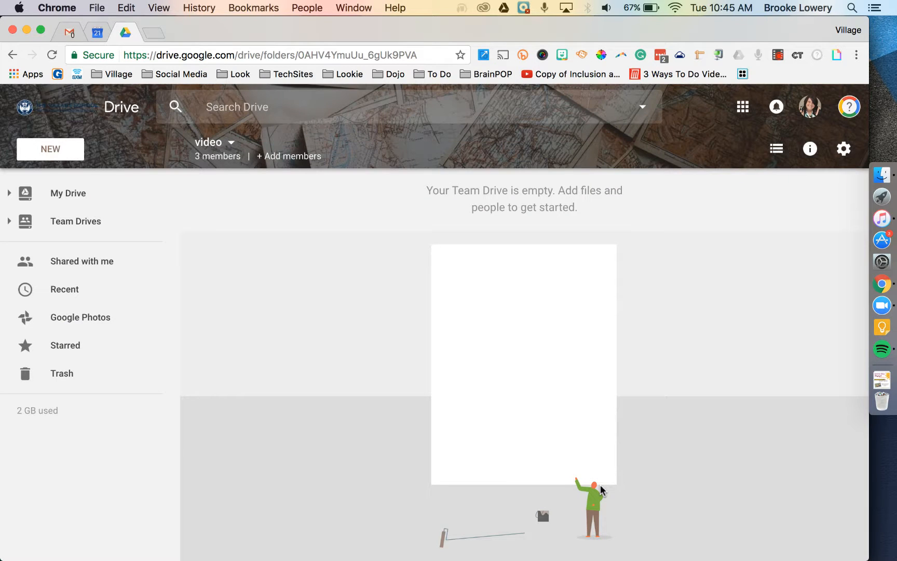
mouse_move(186, 251)
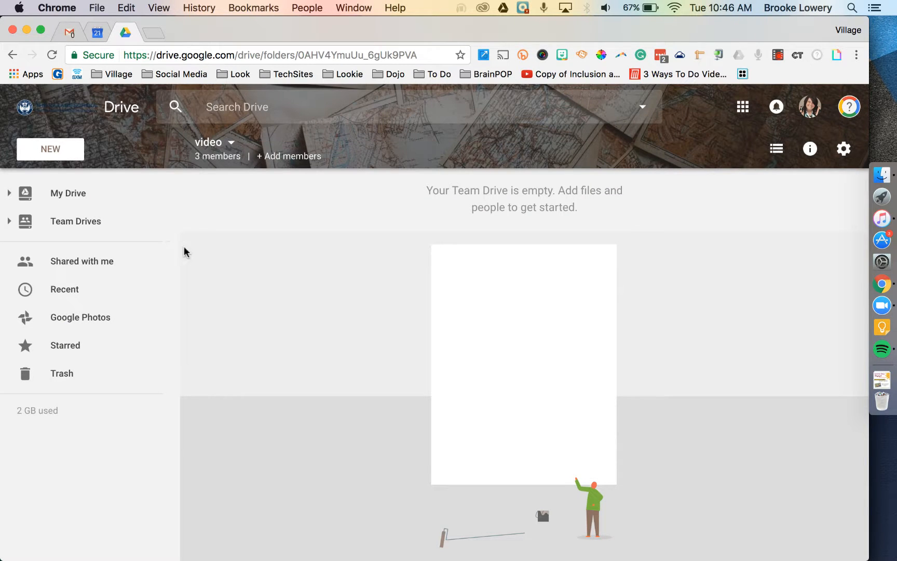
Create a Google Doc in the 'video' Team Drive titled 'doc'
left_click(49, 149)
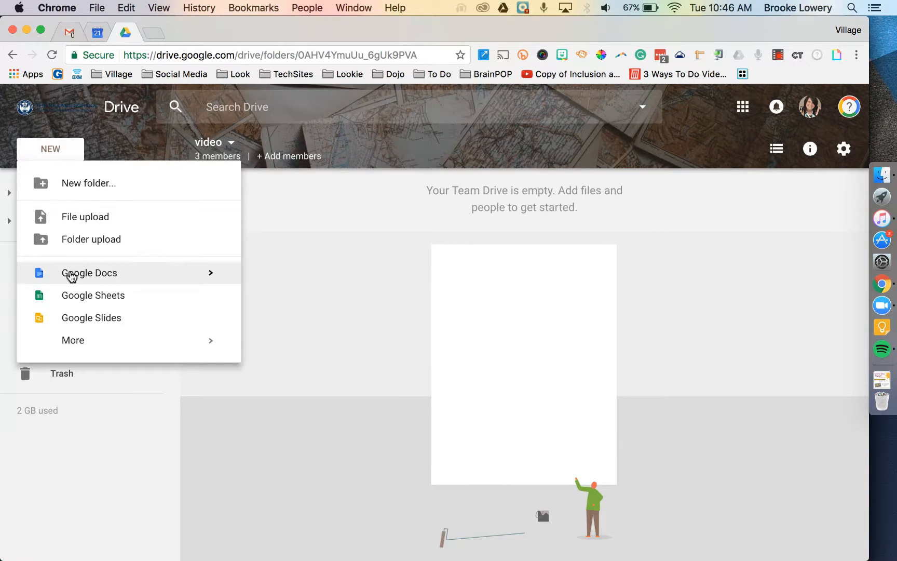
left_click(89, 273)
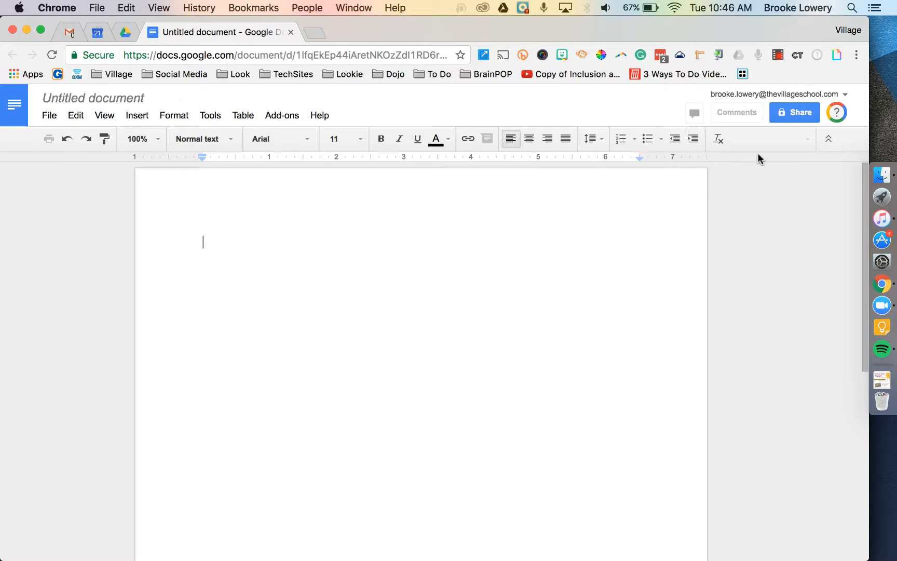
mouse_move(73, 89)
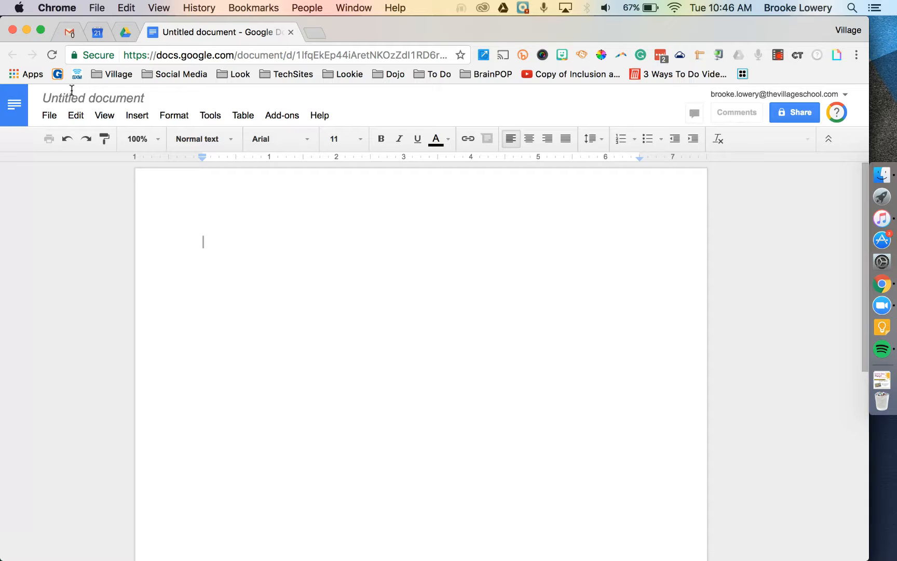
type("doc")
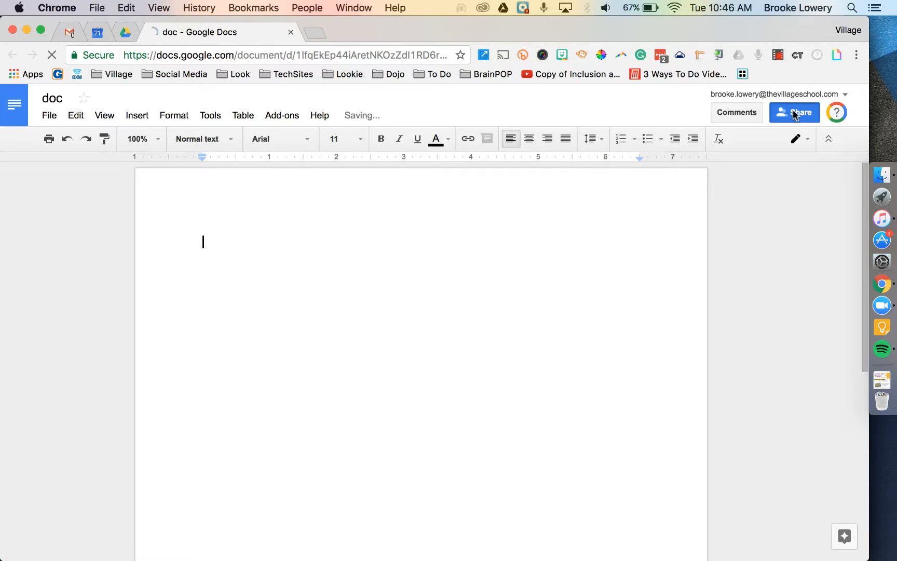
left_click(795, 113)
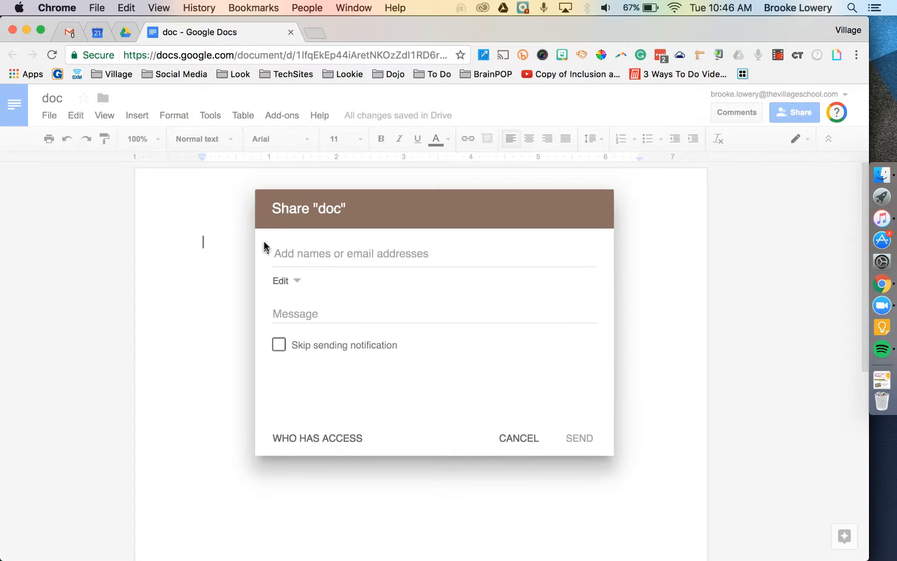
type("laura Cortez")
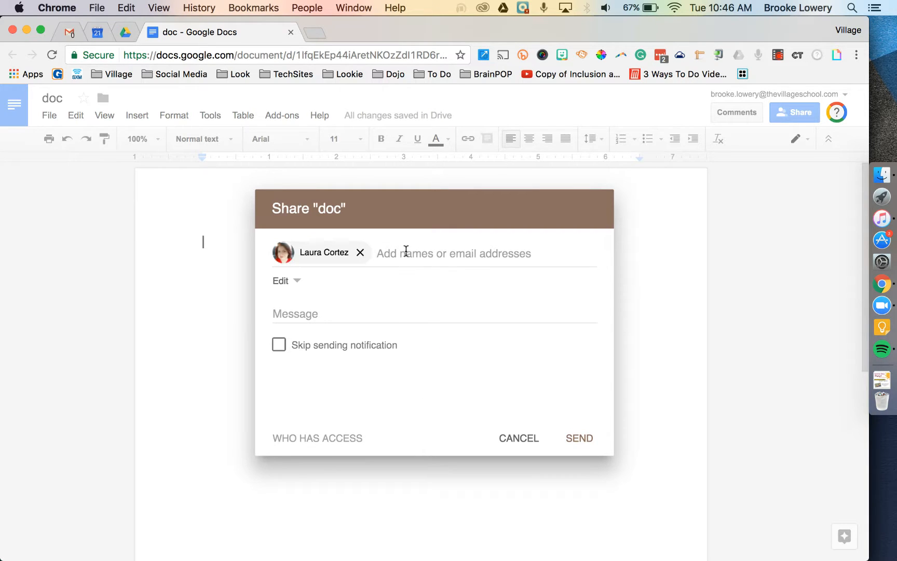
mouse_move(252, 258)
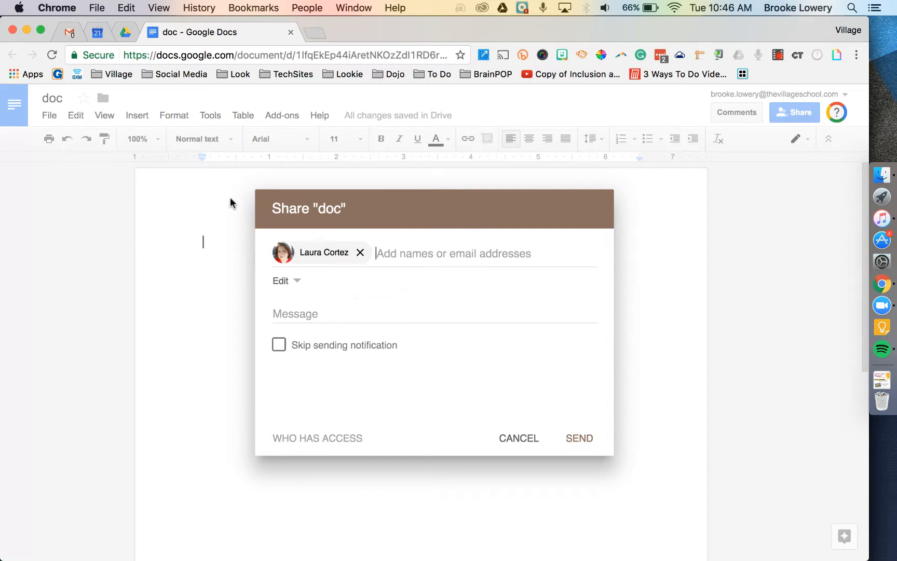
mouse_move(332, 275)
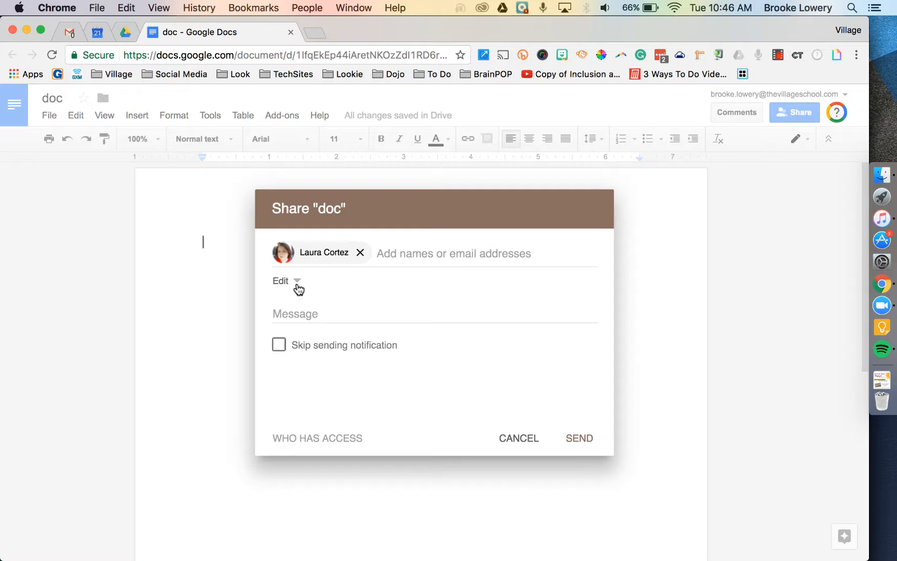
mouse_move(302, 457)
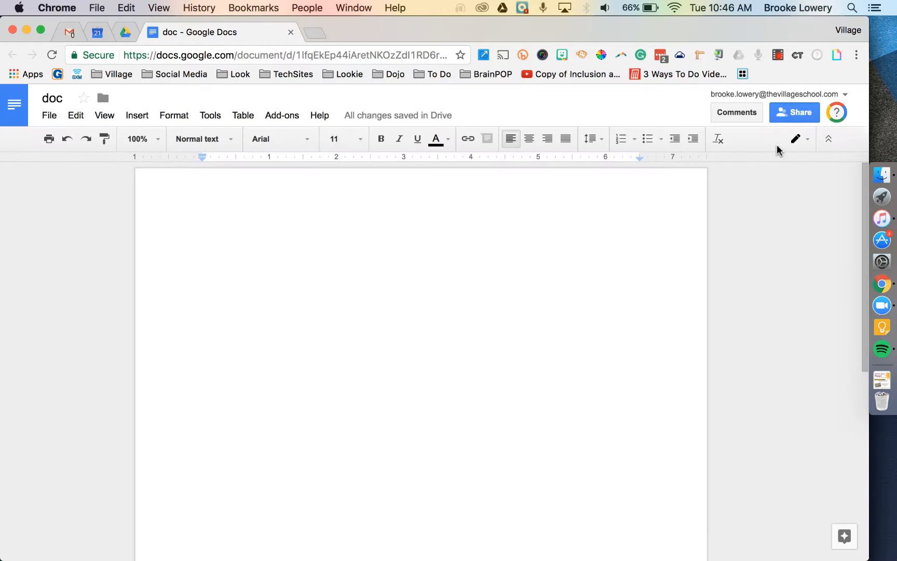
left_click(794, 112)
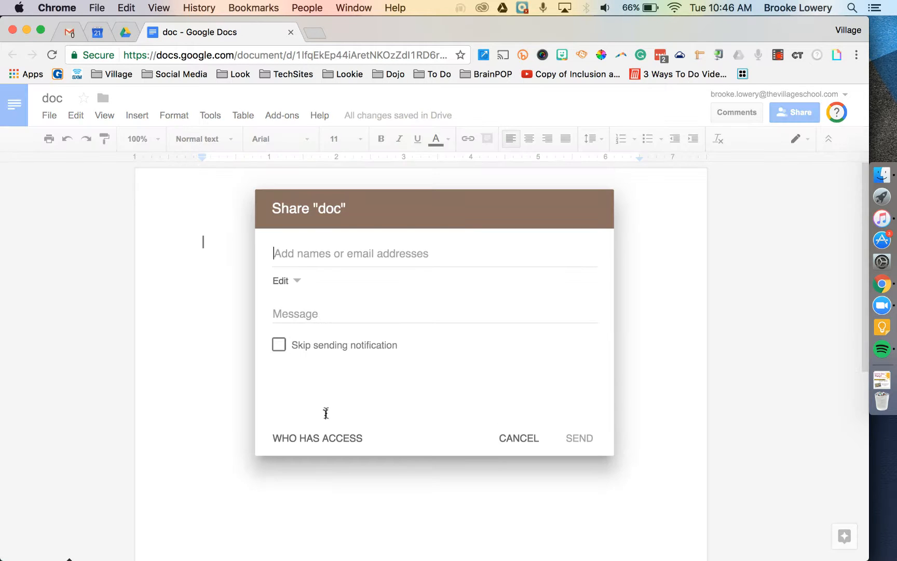
left_click(317, 438)
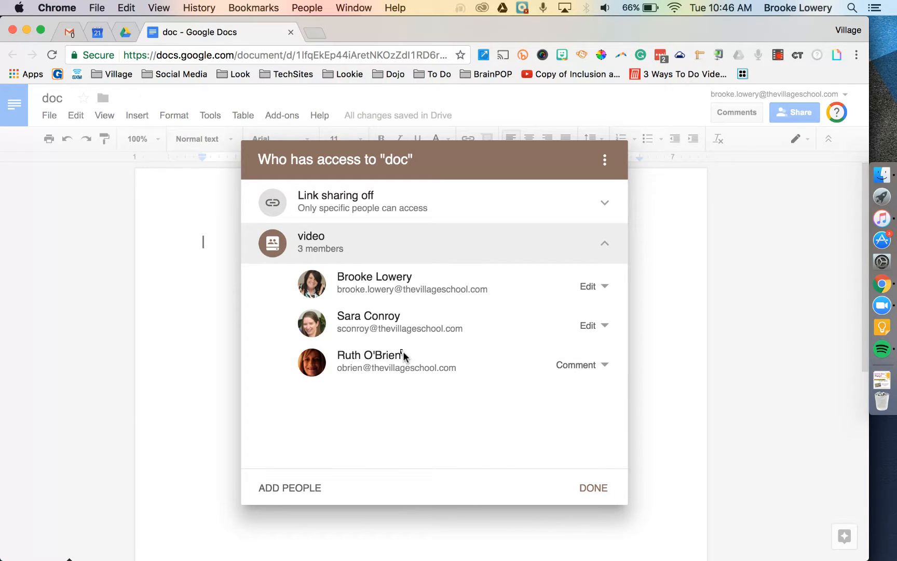
mouse_move(581, 527)
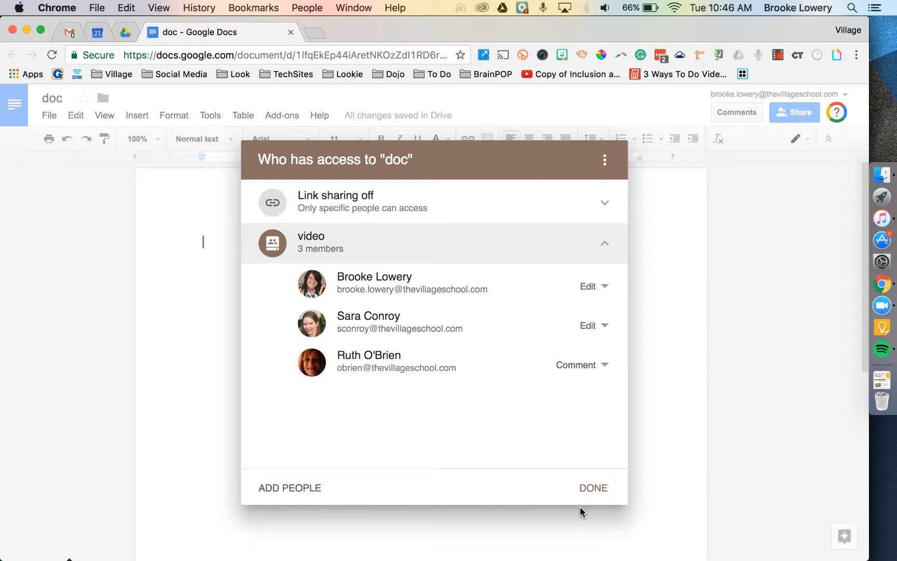
left_click(594, 487)
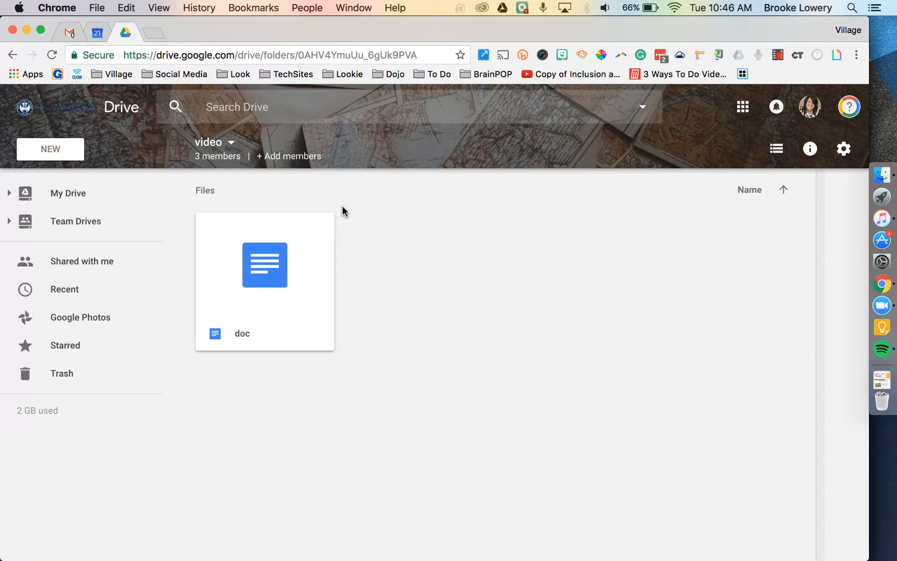
mouse_move(377, 364)
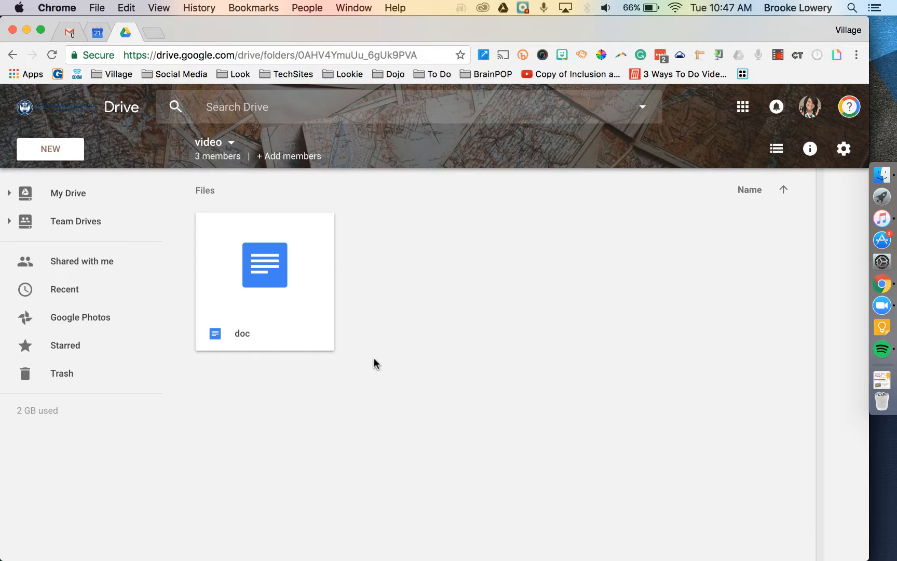
mouse_move(393, 327)
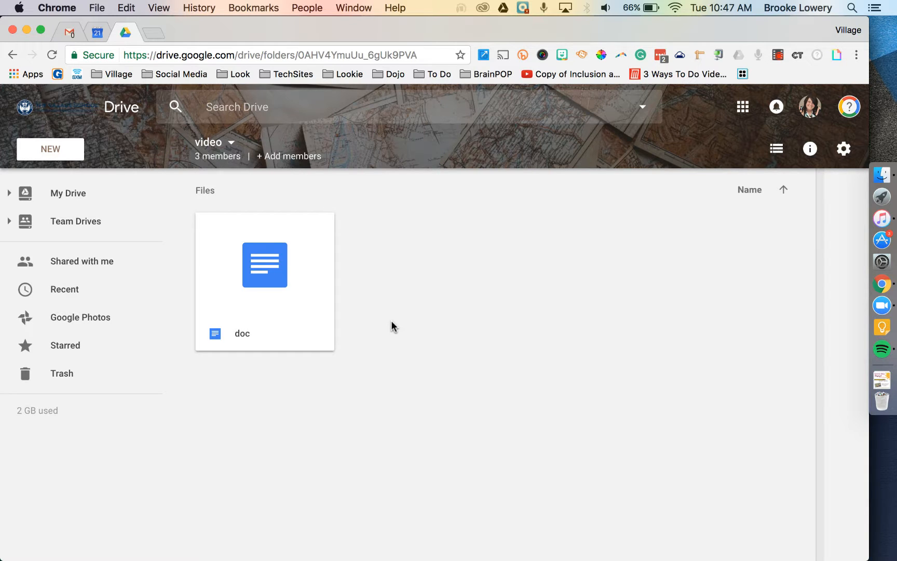
mouse_move(247, 80)
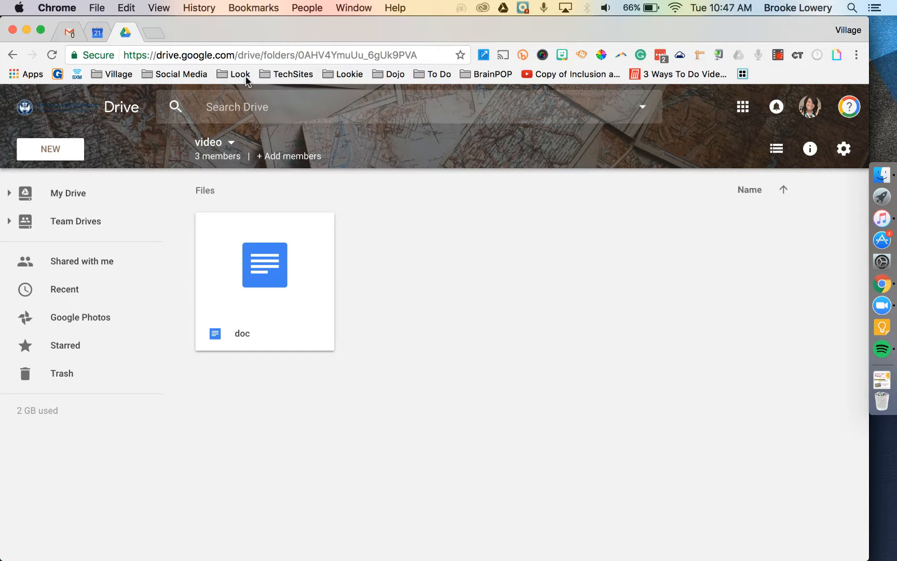
mouse_move(430, 297)
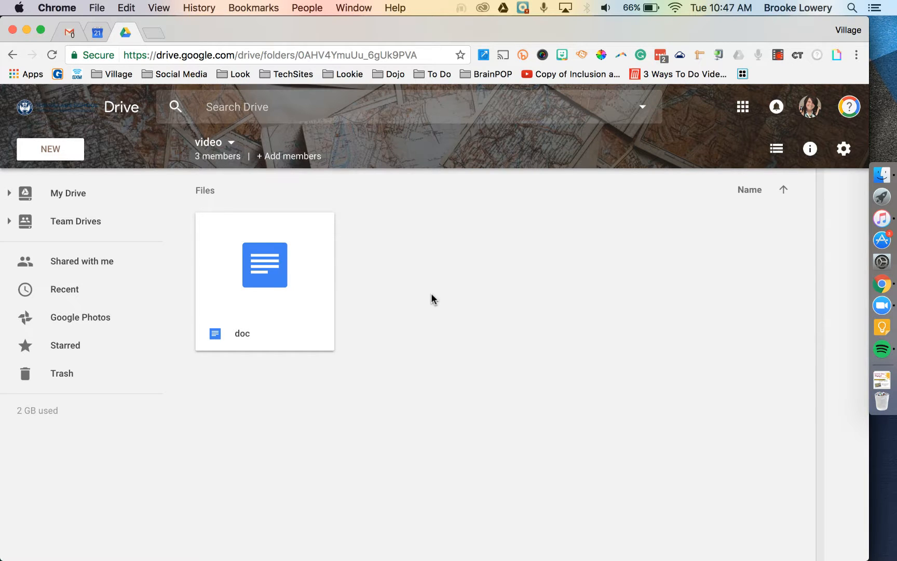
Bring up the NEW creation menu in the 'video' Team Drive
left_click(50, 149)
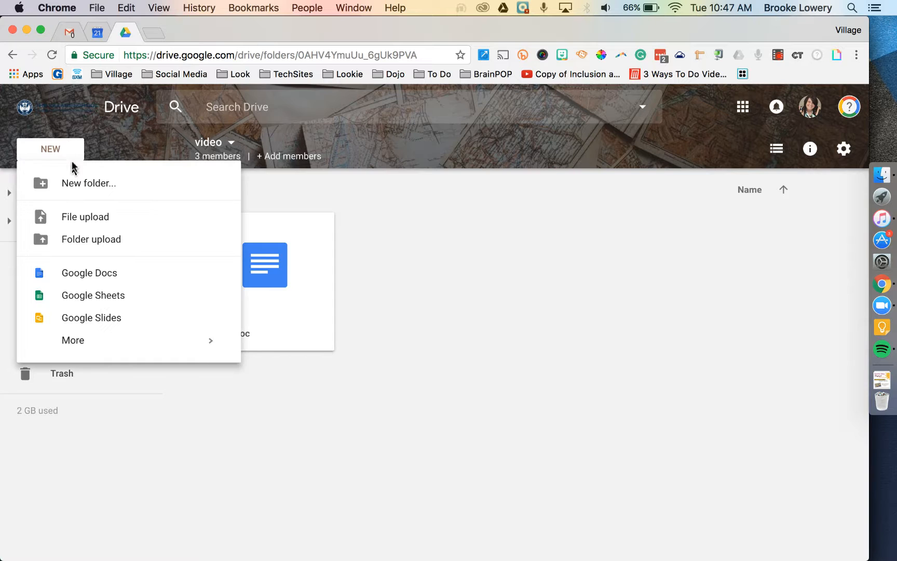
Create a subfolder named 'folder' next to 'doc' in 'video'
left_click(89, 183)
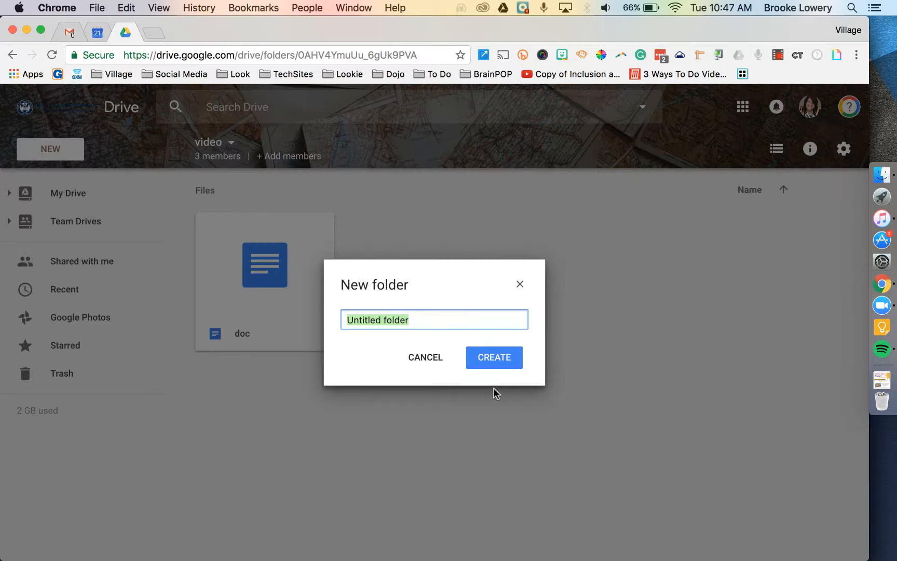
left_click(493, 358)
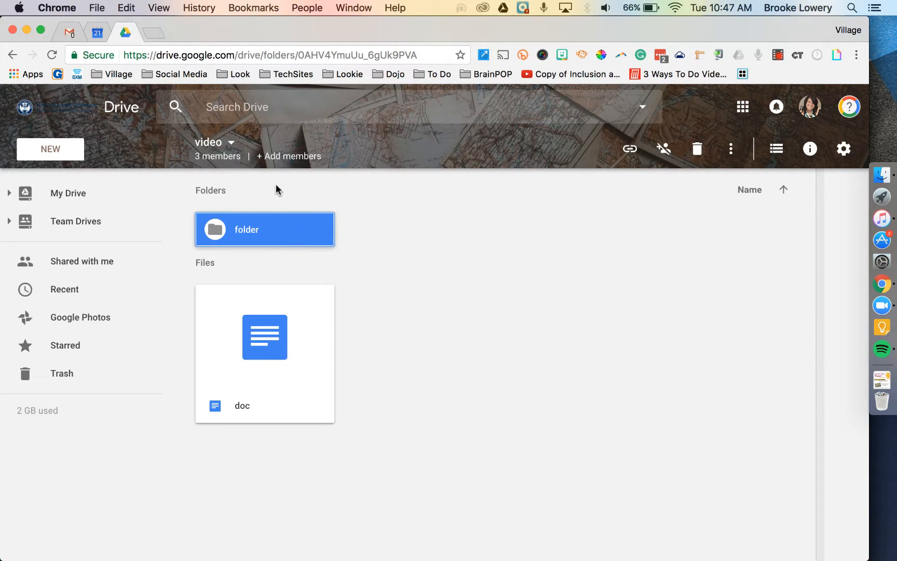
mouse_move(241, 160)
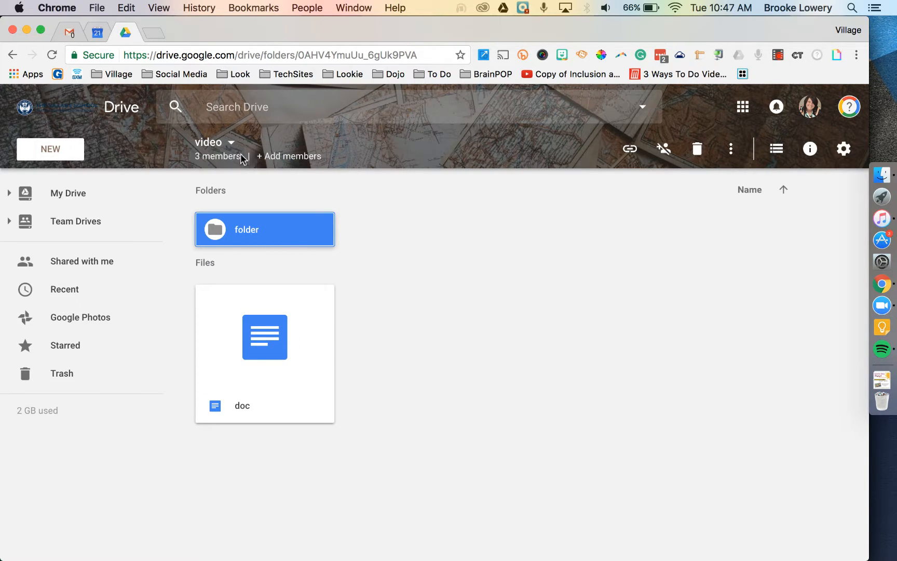
mouse_move(611, 194)
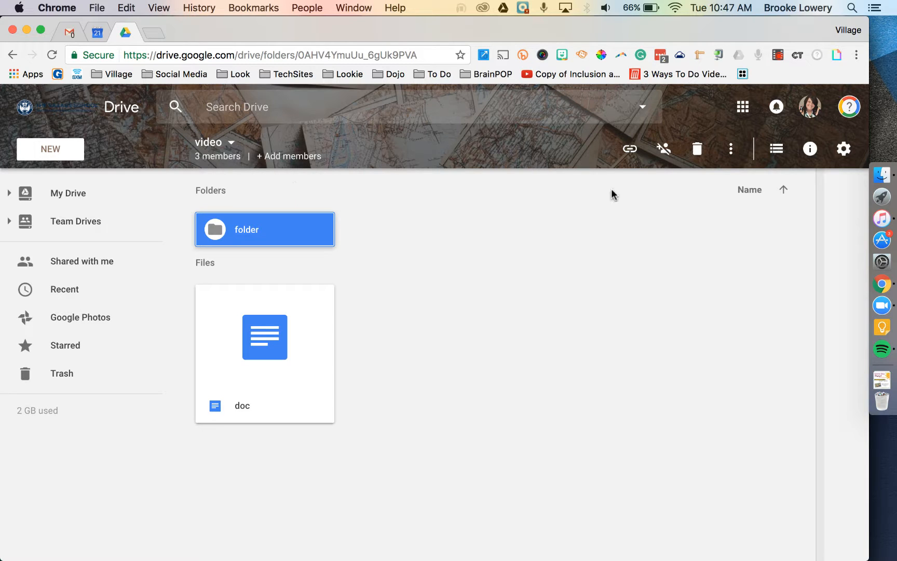
mouse_move(664, 149)
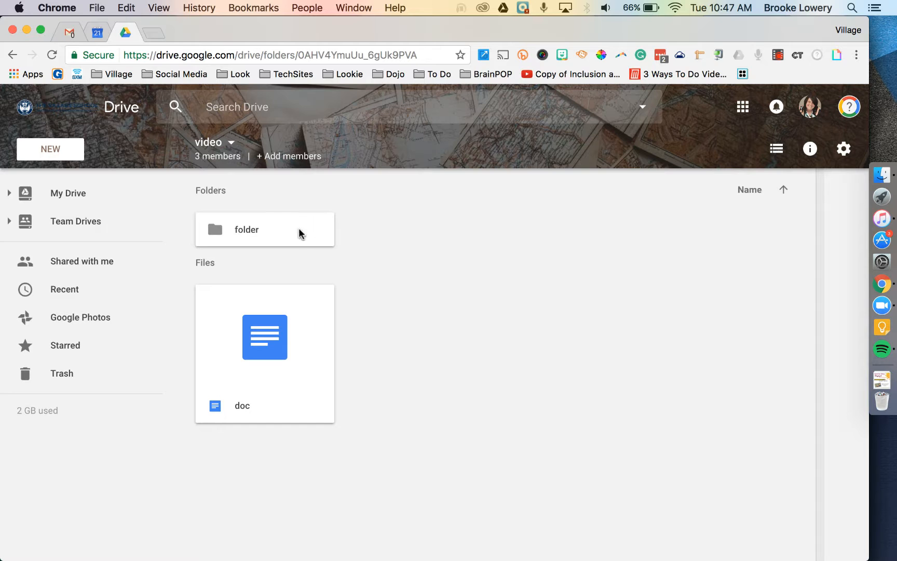
mouse_move(307, 236)
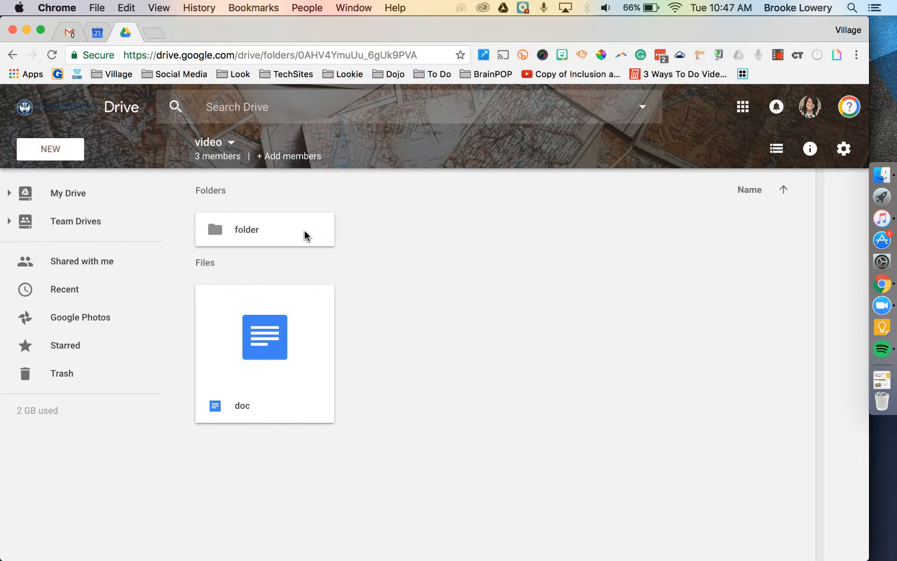
mouse_move(349, 313)
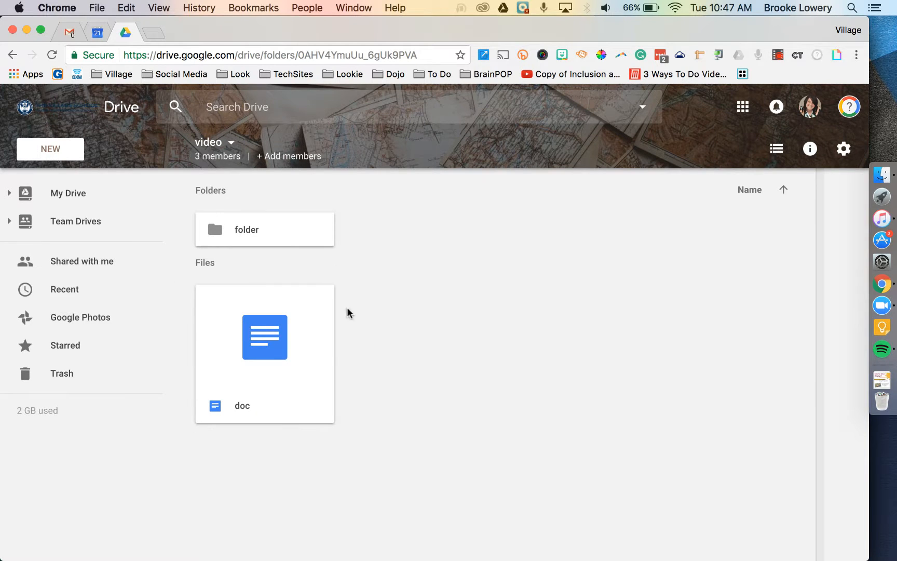
mouse_move(209, 149)
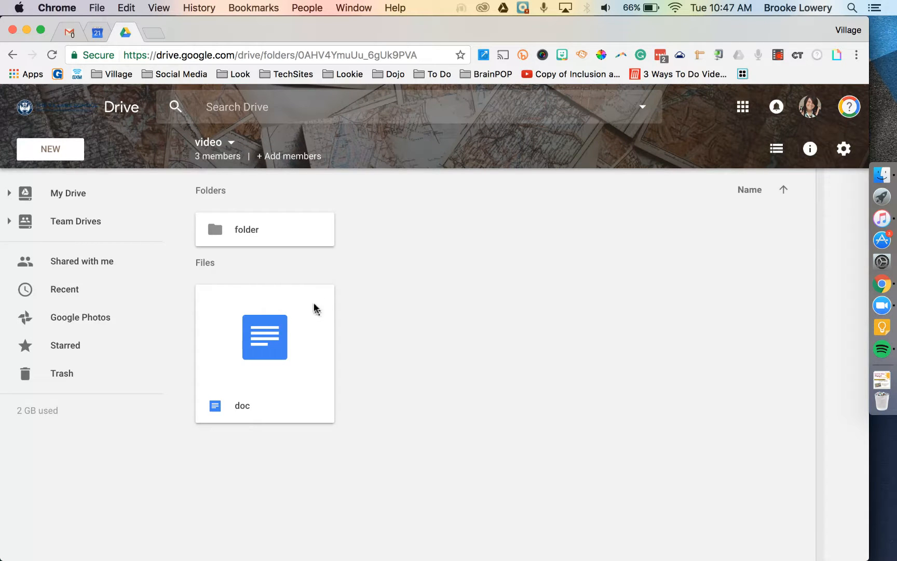
mouse_move(335, 315)
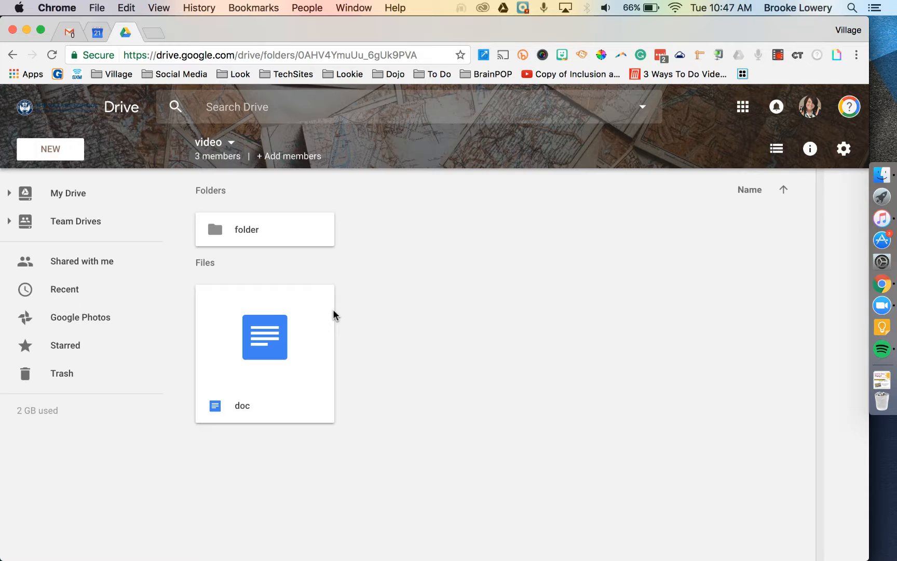
mouse_move(357, 423)
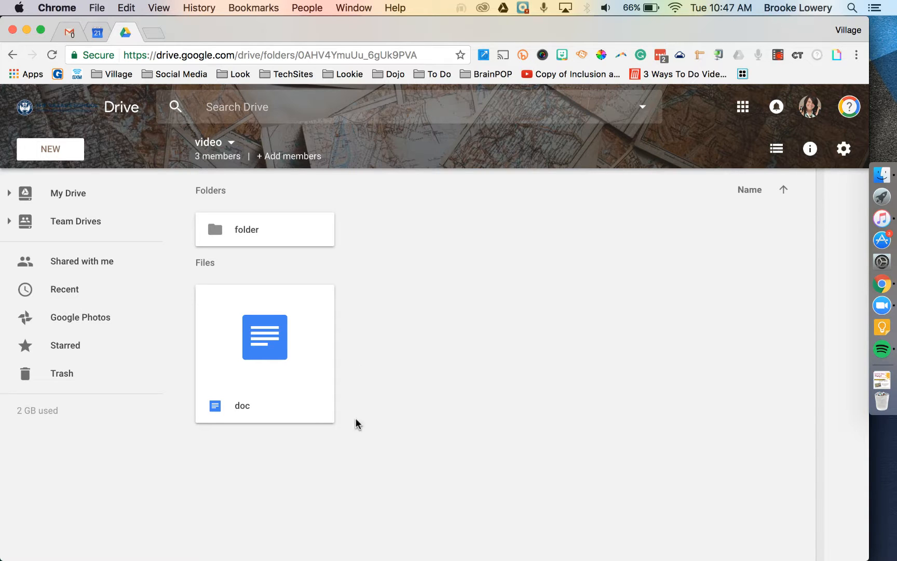
mouse_move(460, 297)
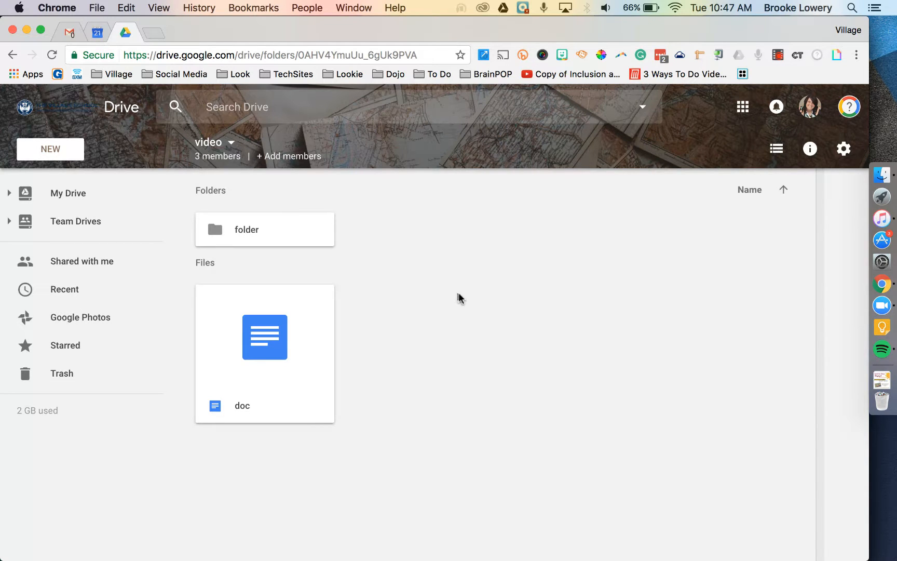
mouse_move(419, 307)
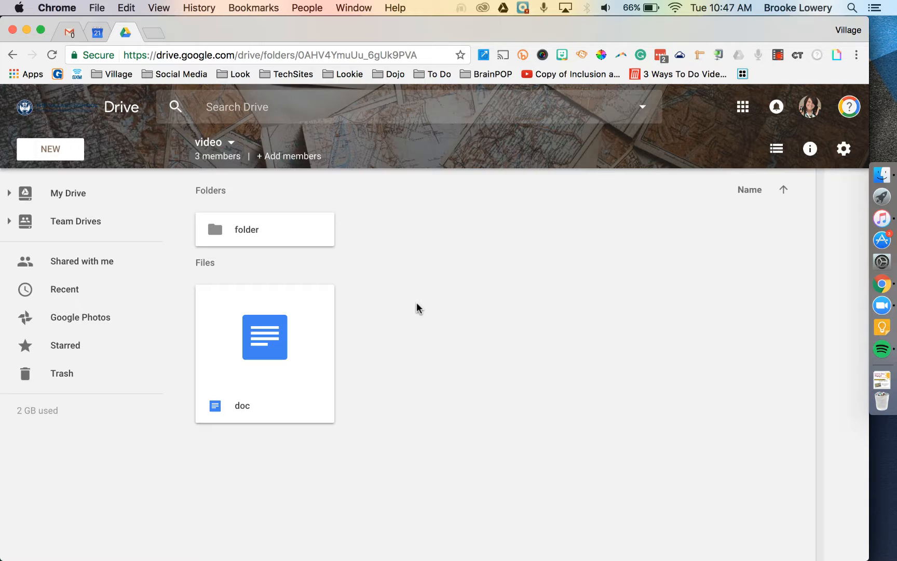
mouse_move(428, 308)
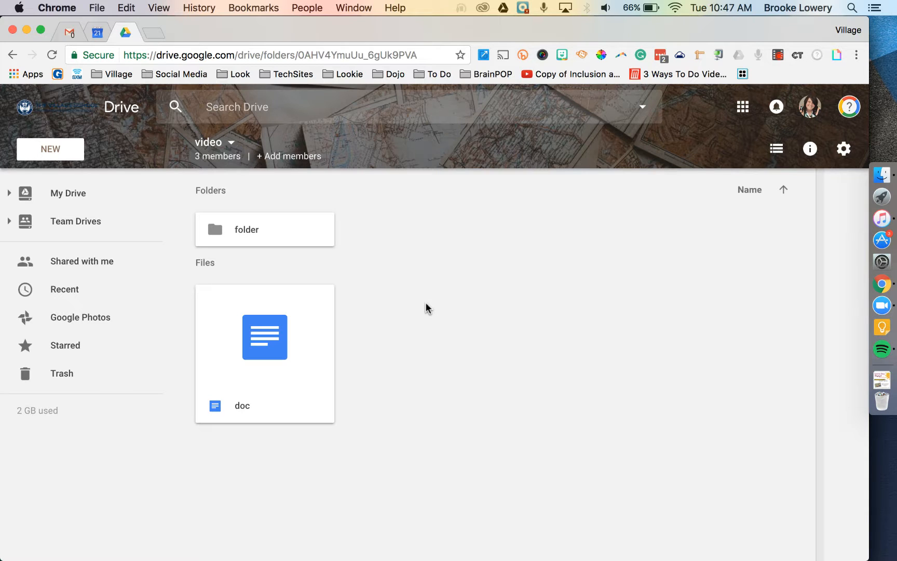
mouse_move(508, 382)
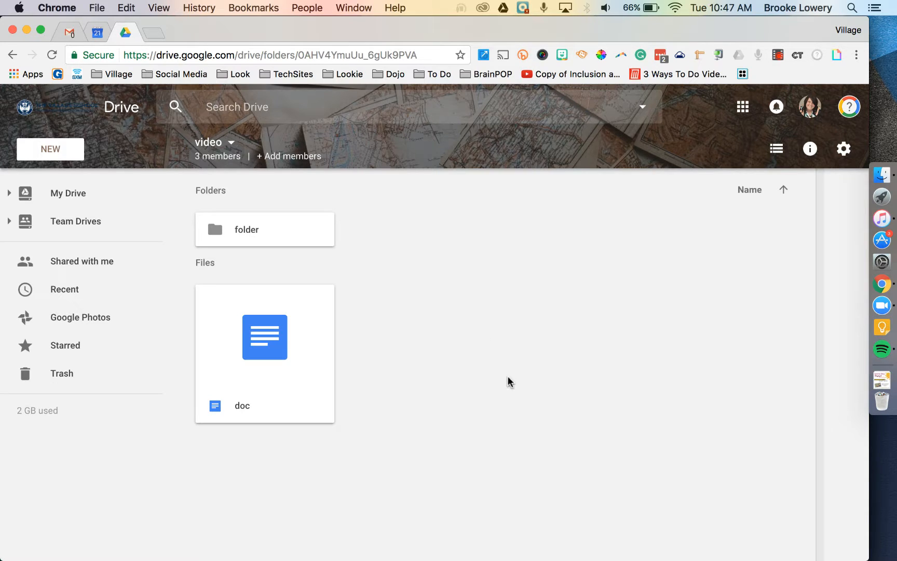
mouse_move(512, 342)
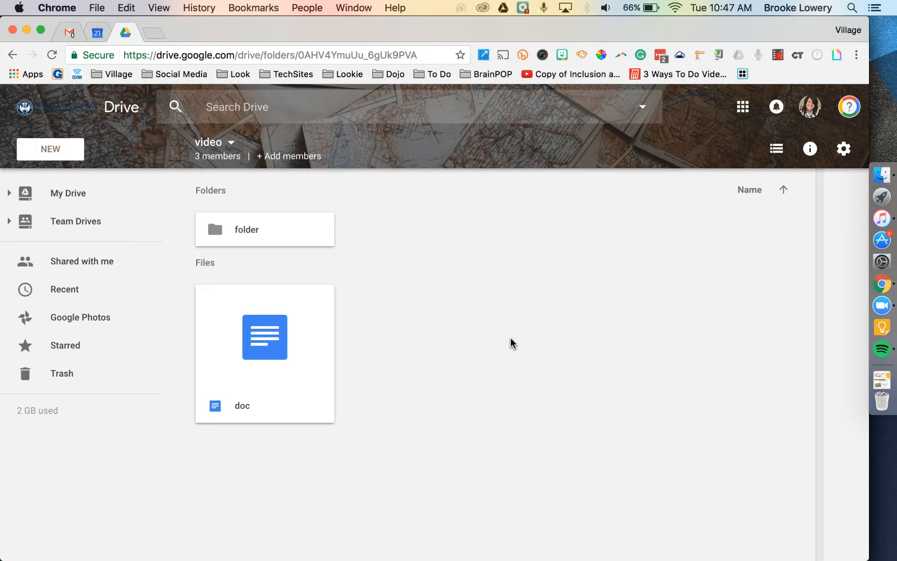
mouse_move(434, 327)
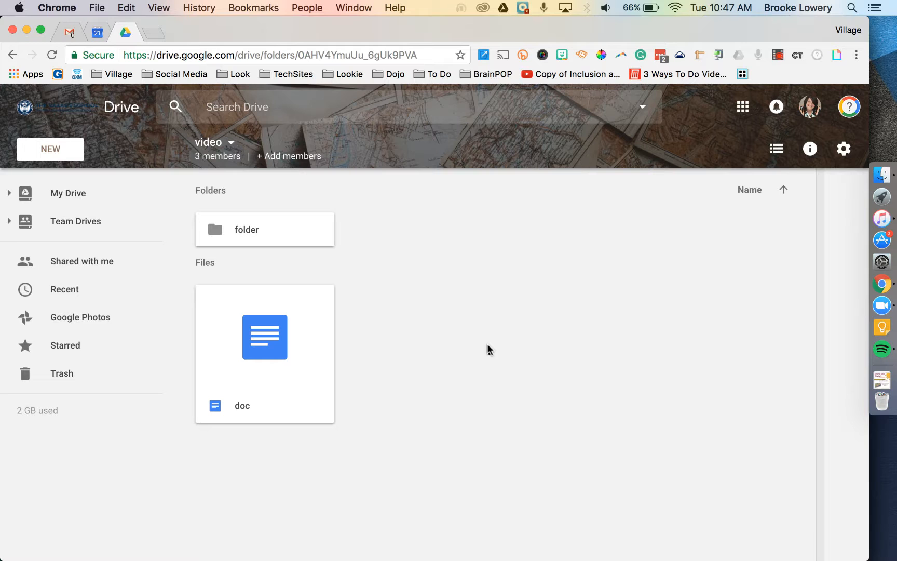
mouse_move(469, 378)
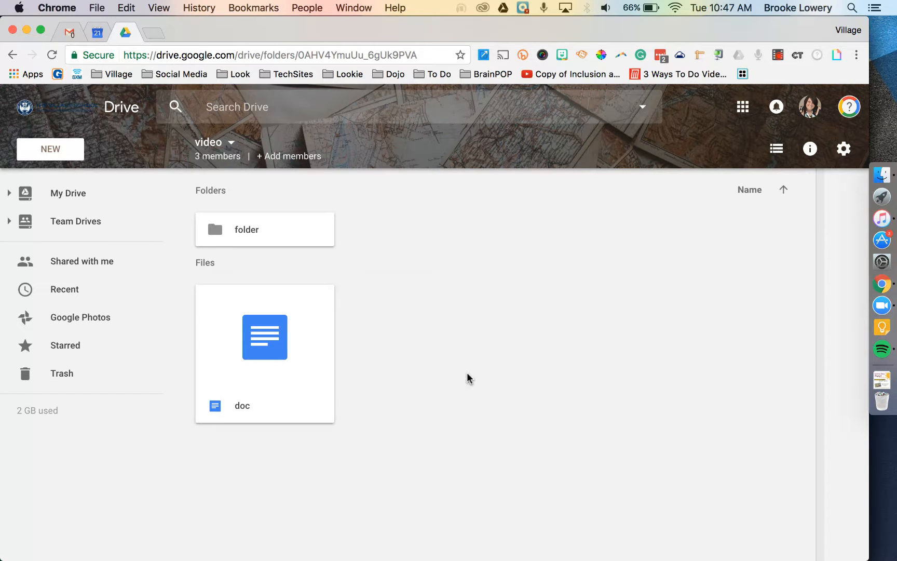
mouse_move(516, 448)
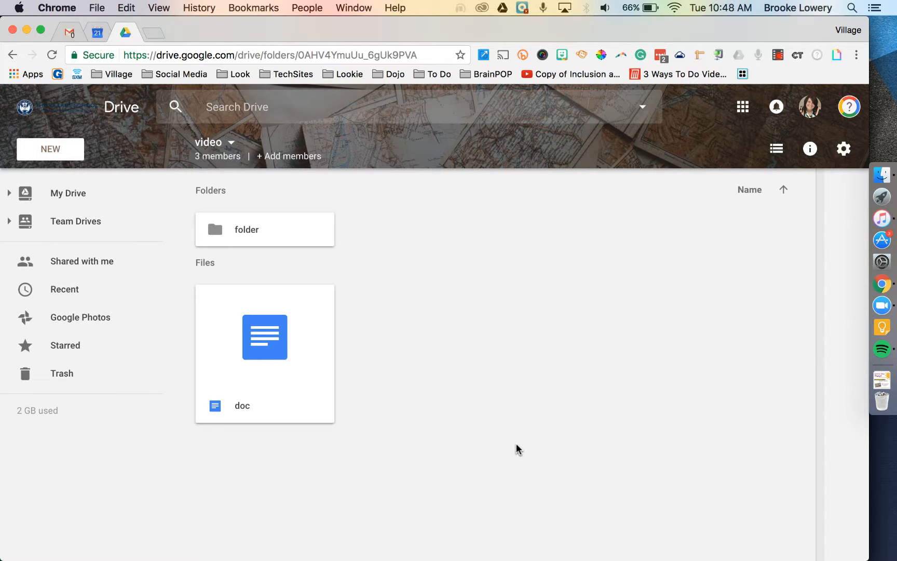
mouse_move(481, 407)
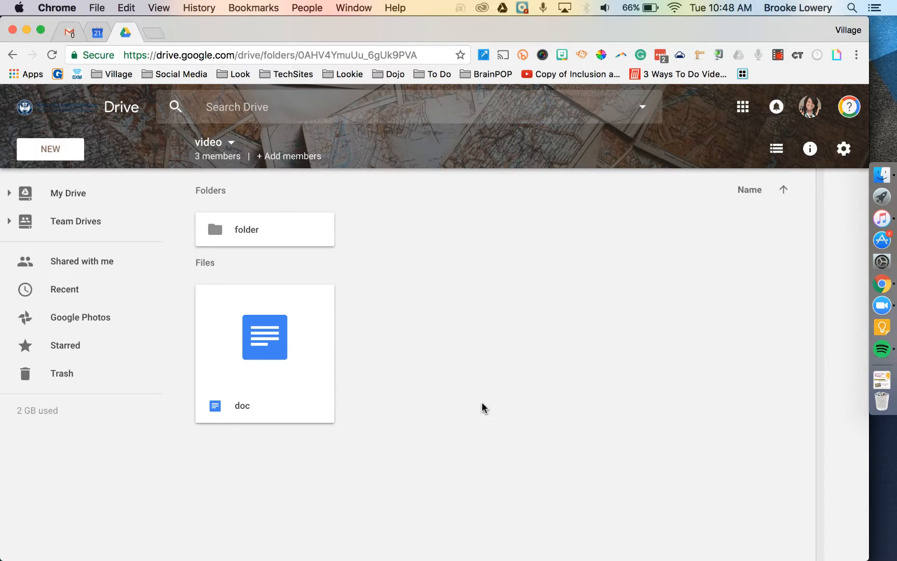